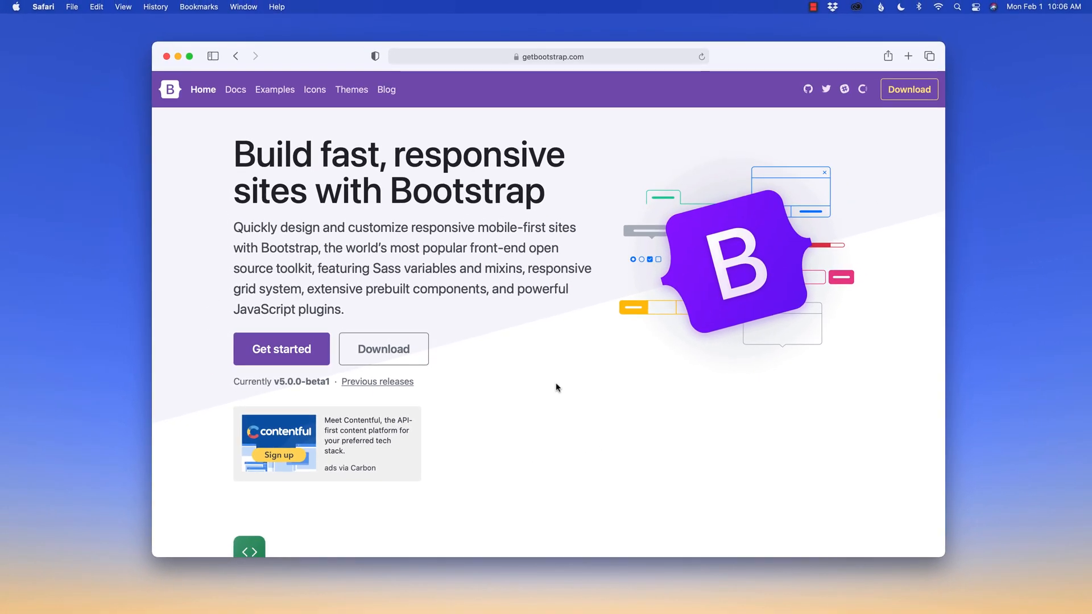
pyautogui.moveTo(508, 389)
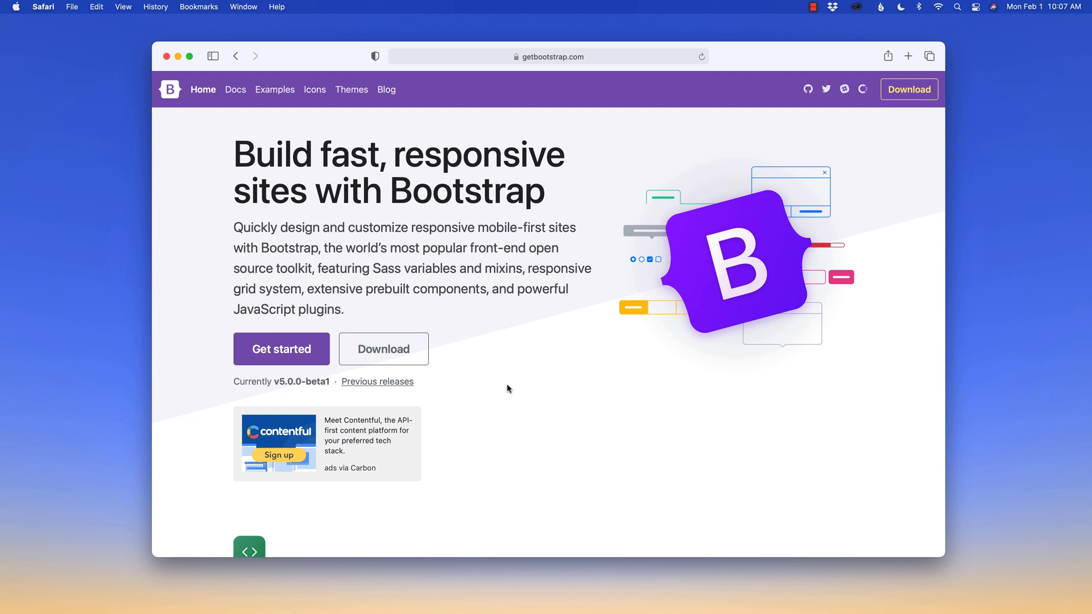
pyautogui.moveTo(516, 397)
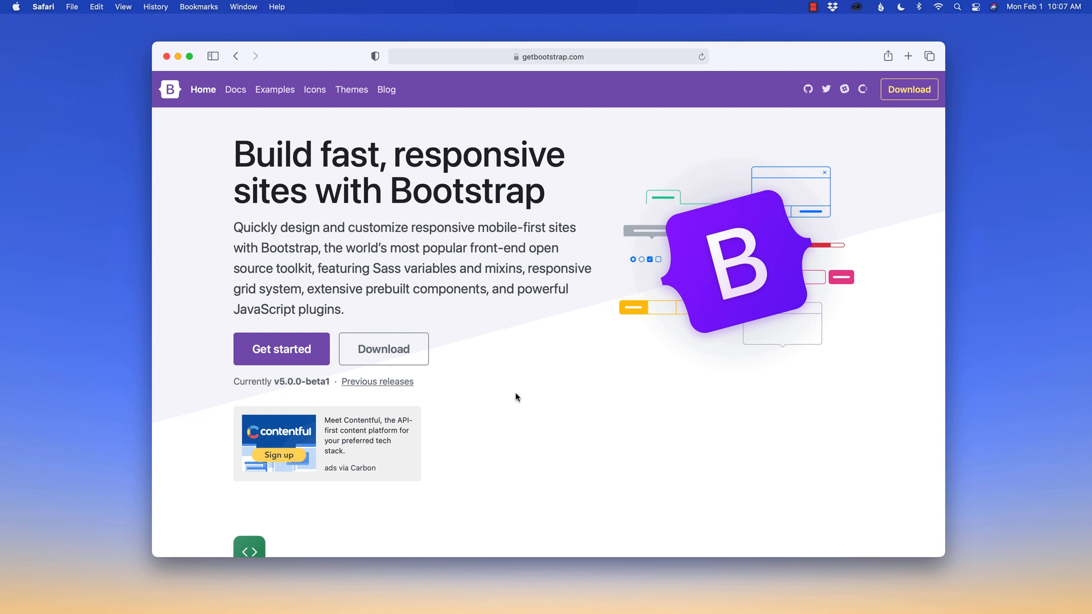
pyautogui.moveTo(592, 409)
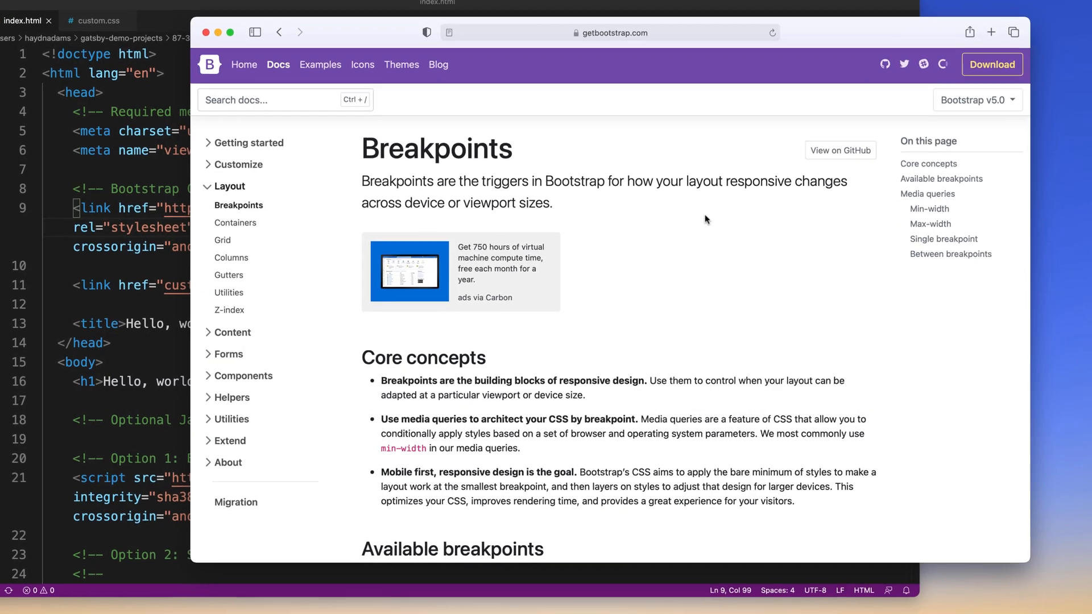
# Scroll the Bootstrap Breakpoints page down to the Available breakpoints table
pyautogui.scroll(-3)
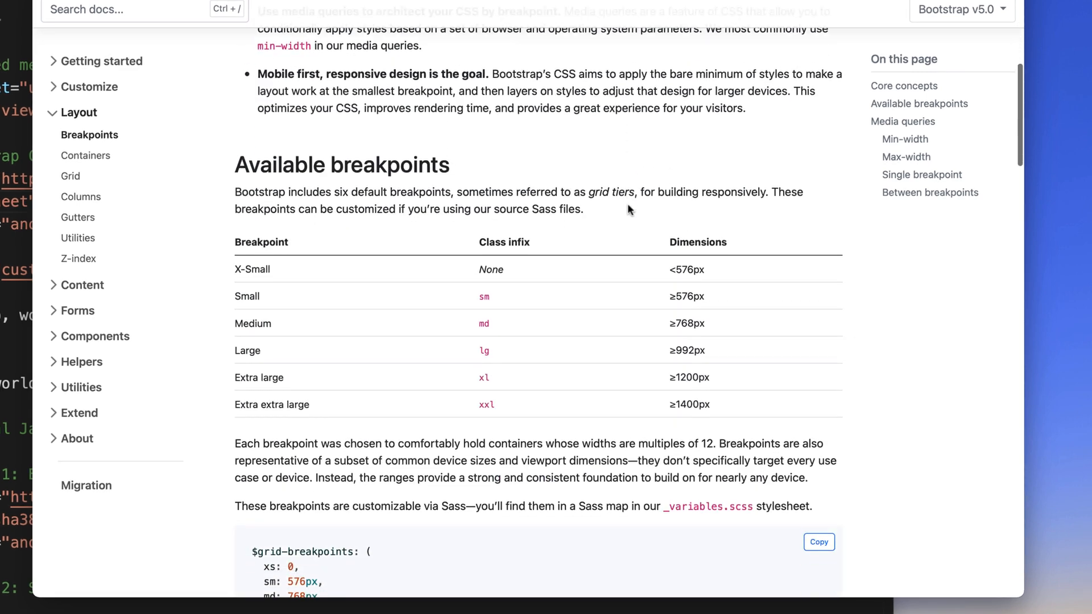
pyautogui.scroll(-3)
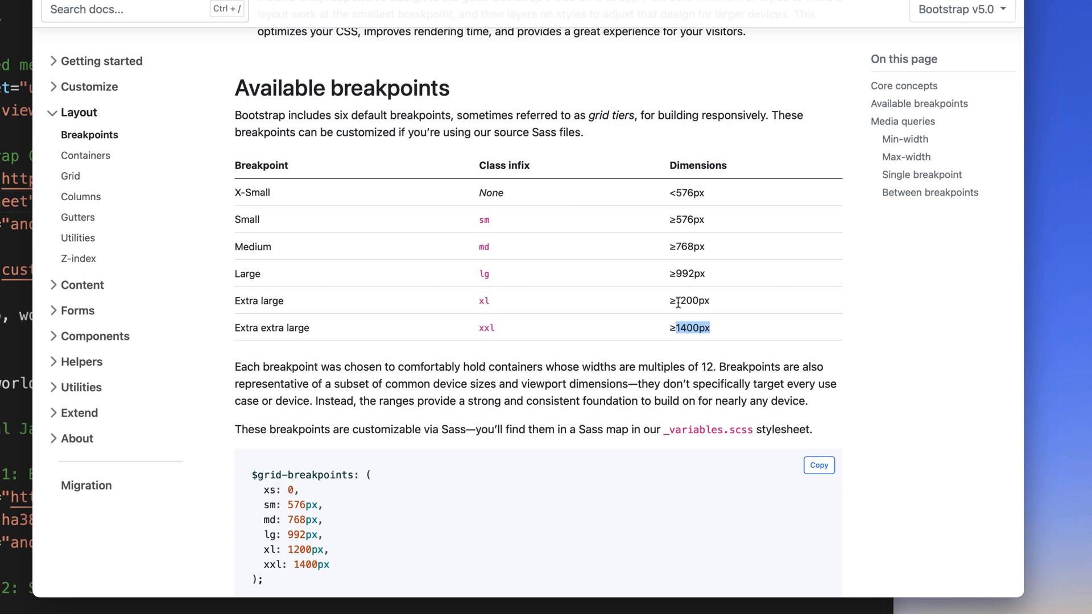
pyautogui.moveTo(478, 301)
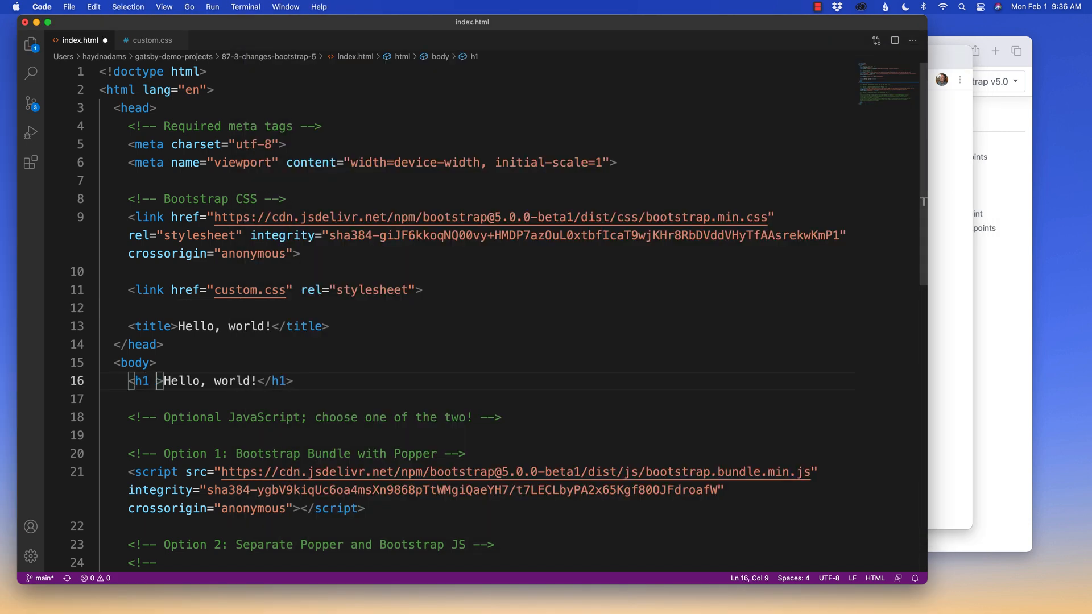
# Add class="mt-xxl-5" to the Hello, world! h1 and return to editing index.html
pyautogui.write('class=""')
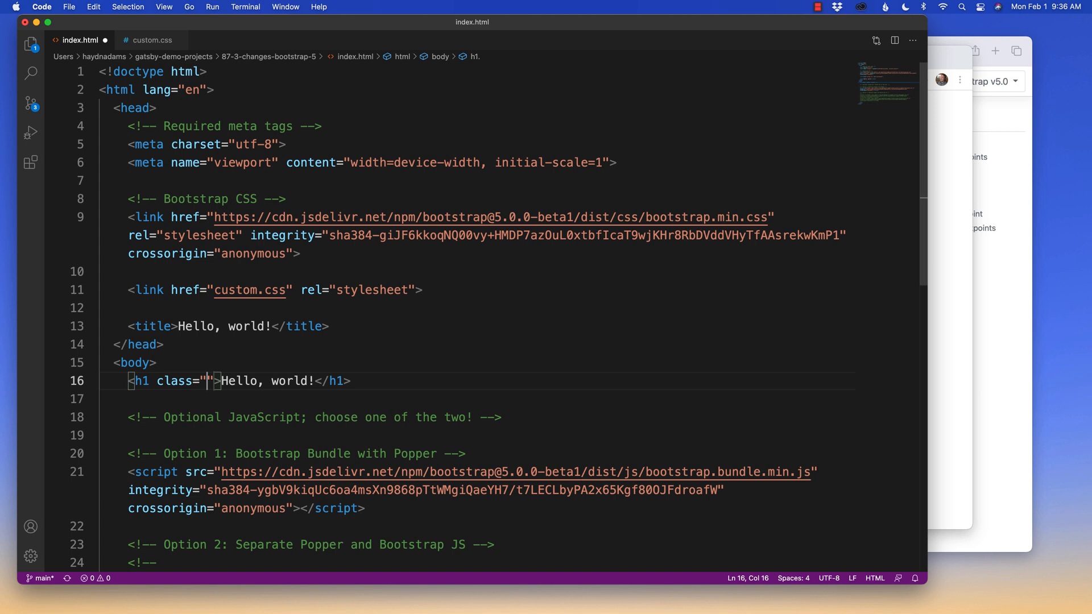
pyautogui.write('mt-')
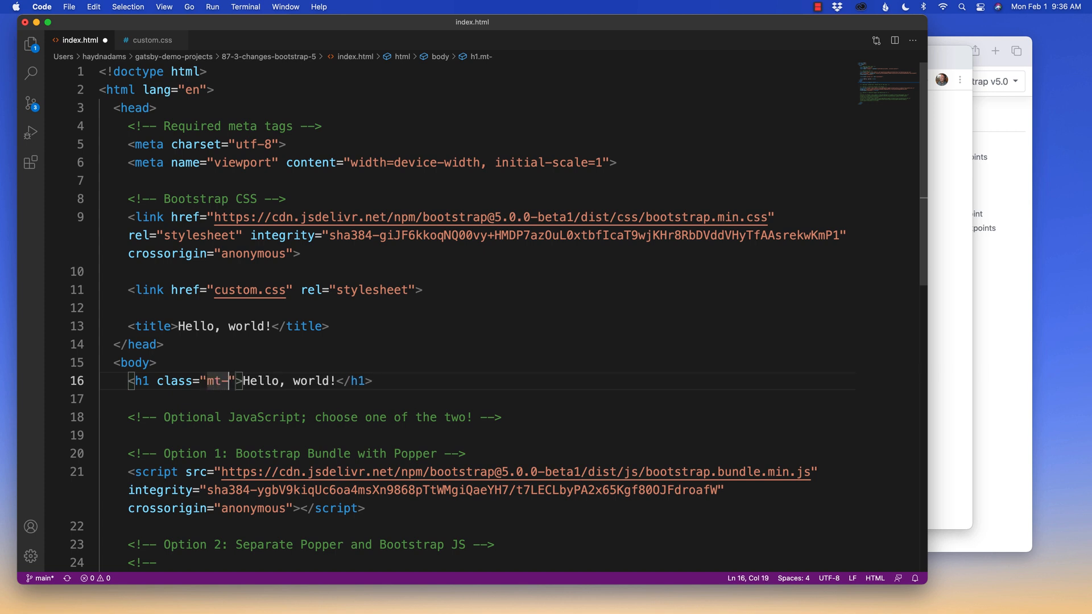
pyautogui.write('xxl-')
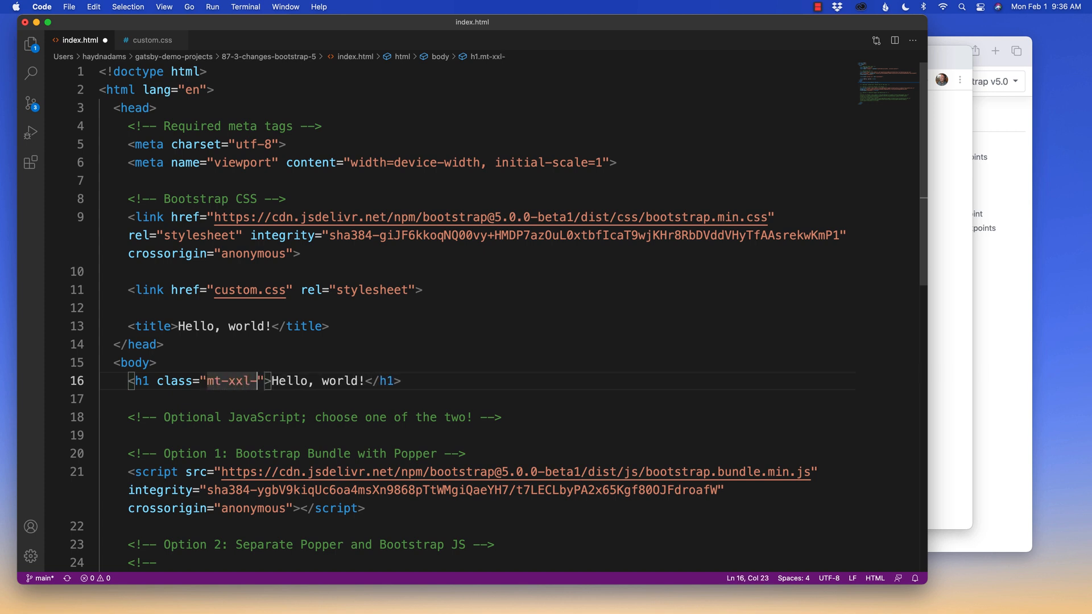
pyautogui.write('5')
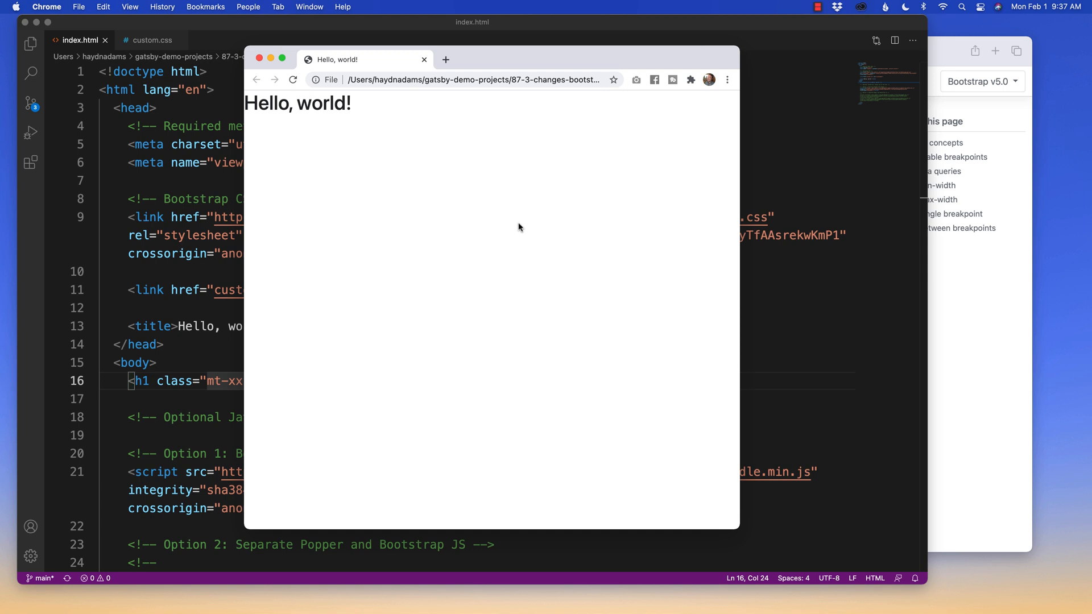
pyautogui.moveTo(363, 102)
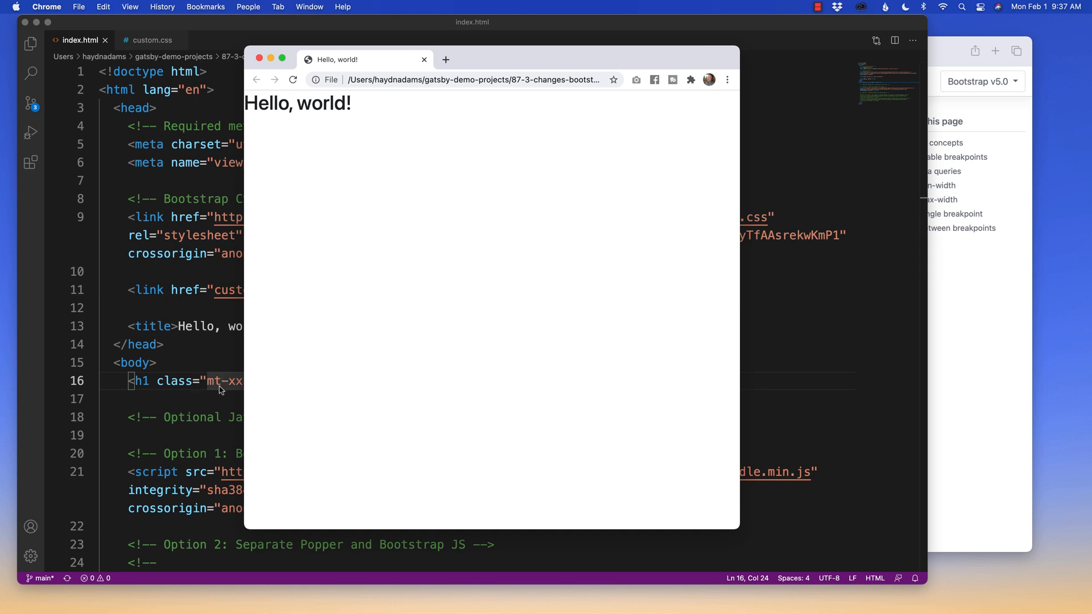
pyautogui.moveTo(653, 527)
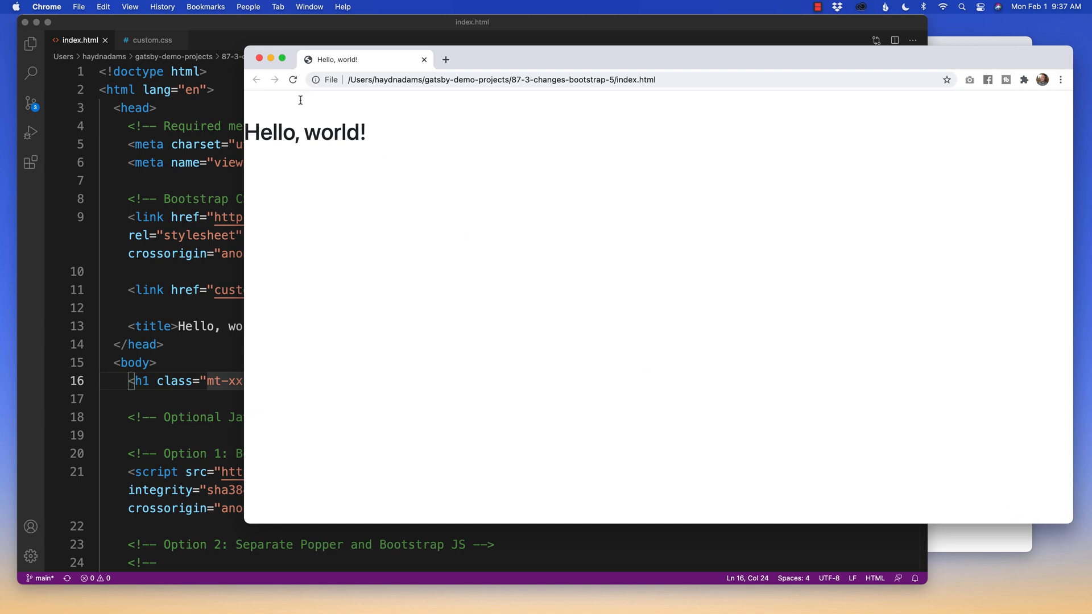
pyautogui.click(230, 394)
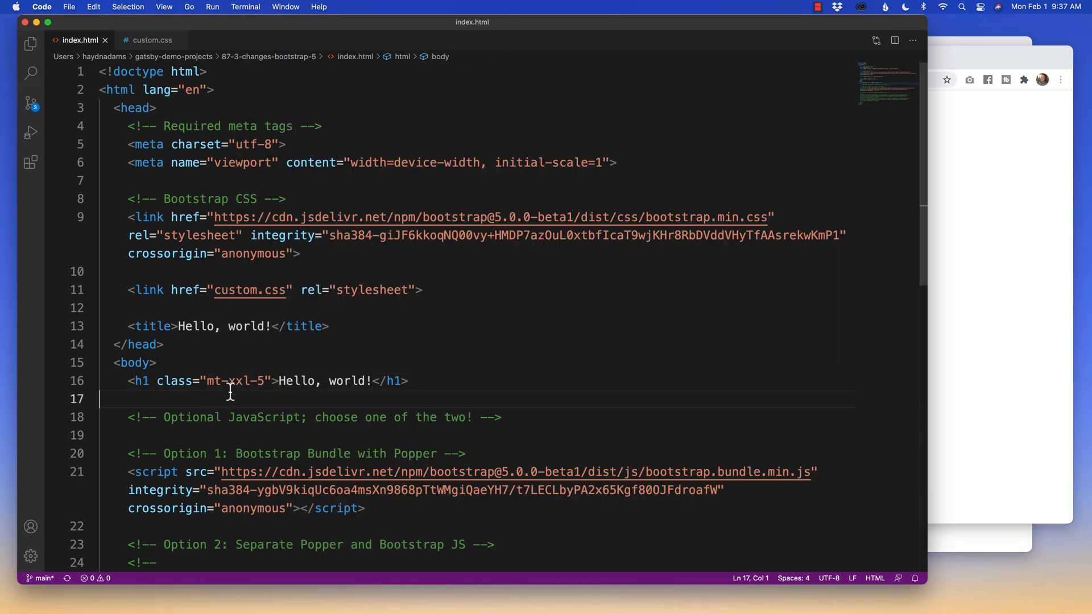
pyautogui.moveTo(341, 350)
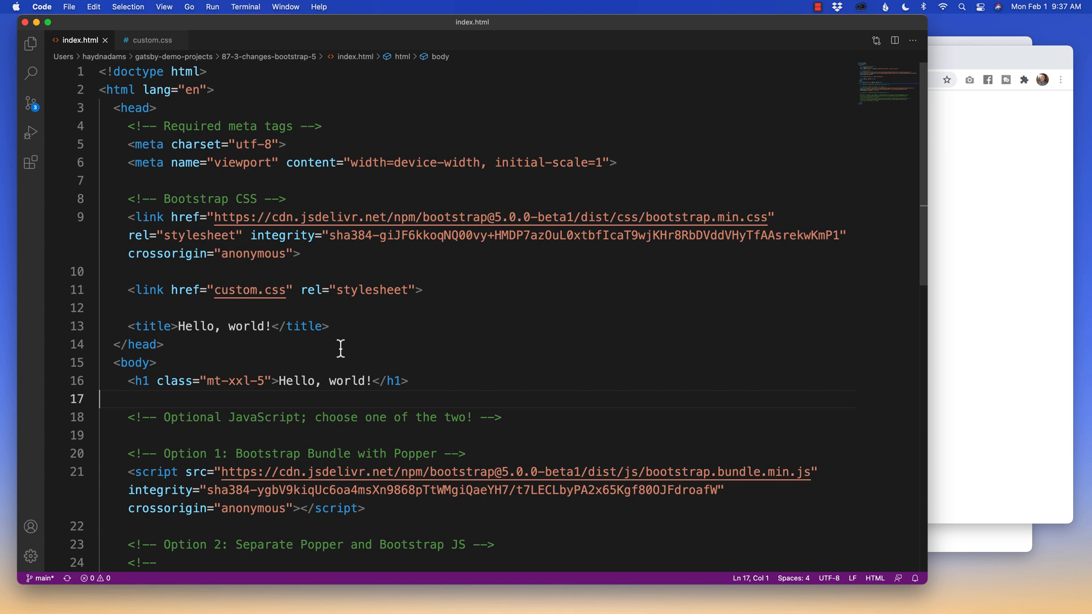
pyautogui.moveTo(295, 354)
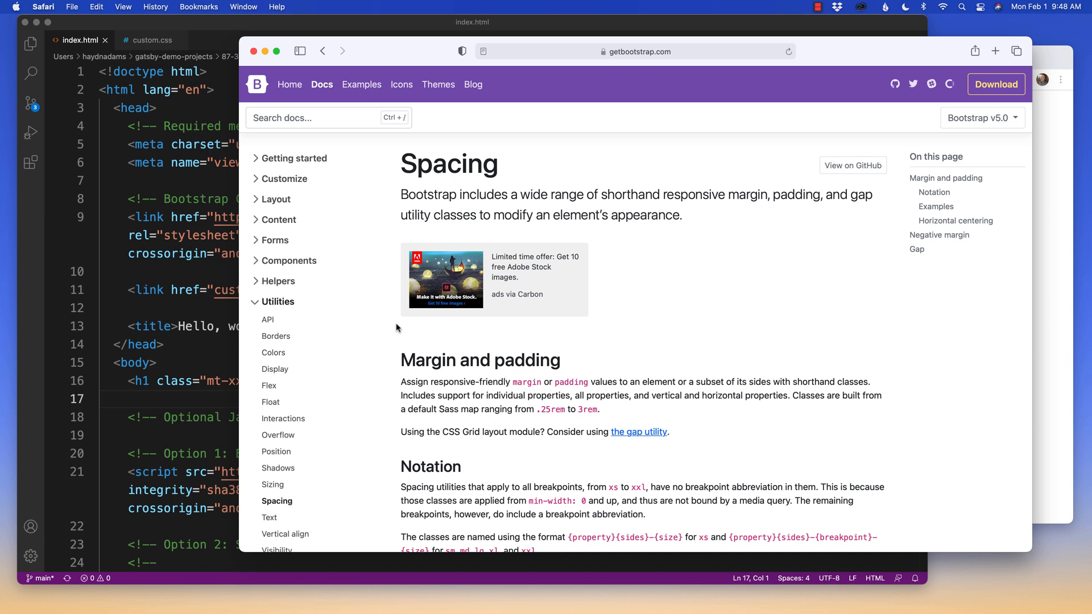
pyautogui.moveTo(432, 334)
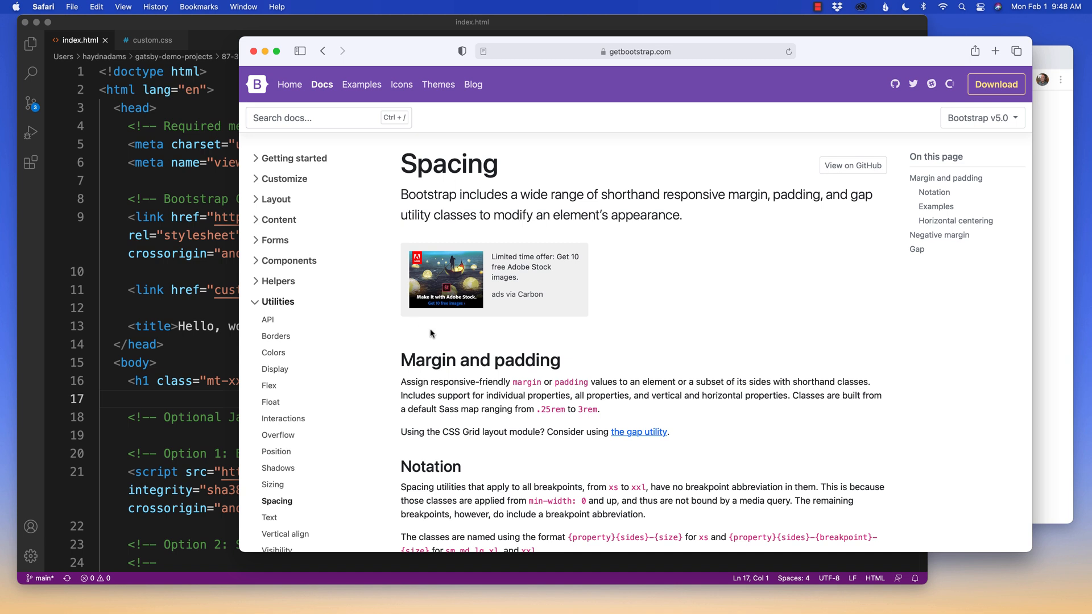
pyautogui.moveTo(452, 348)
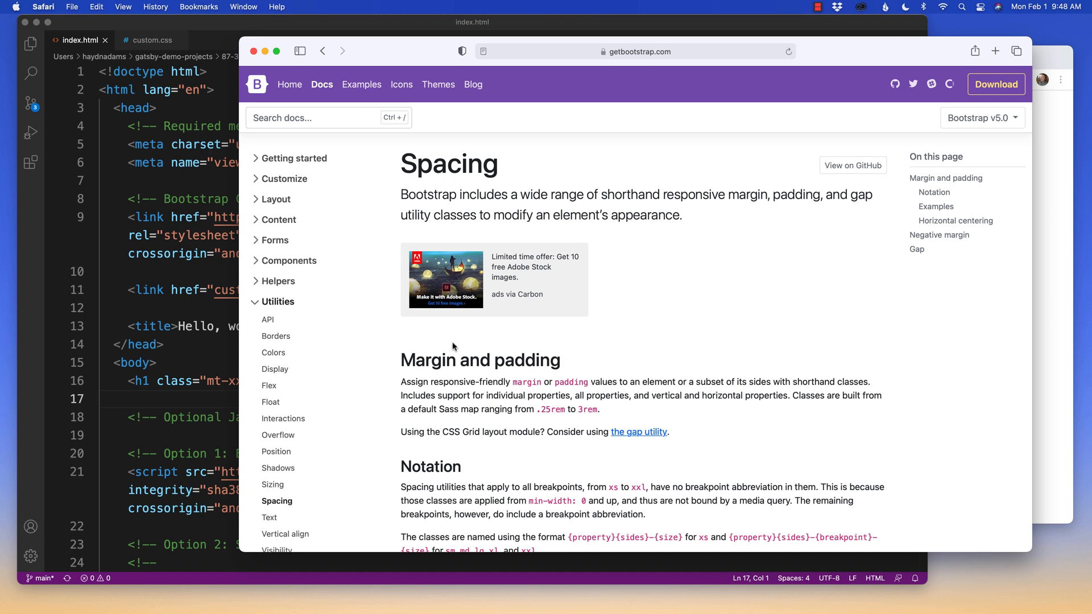
pyautogui.moveTo(462, 359)
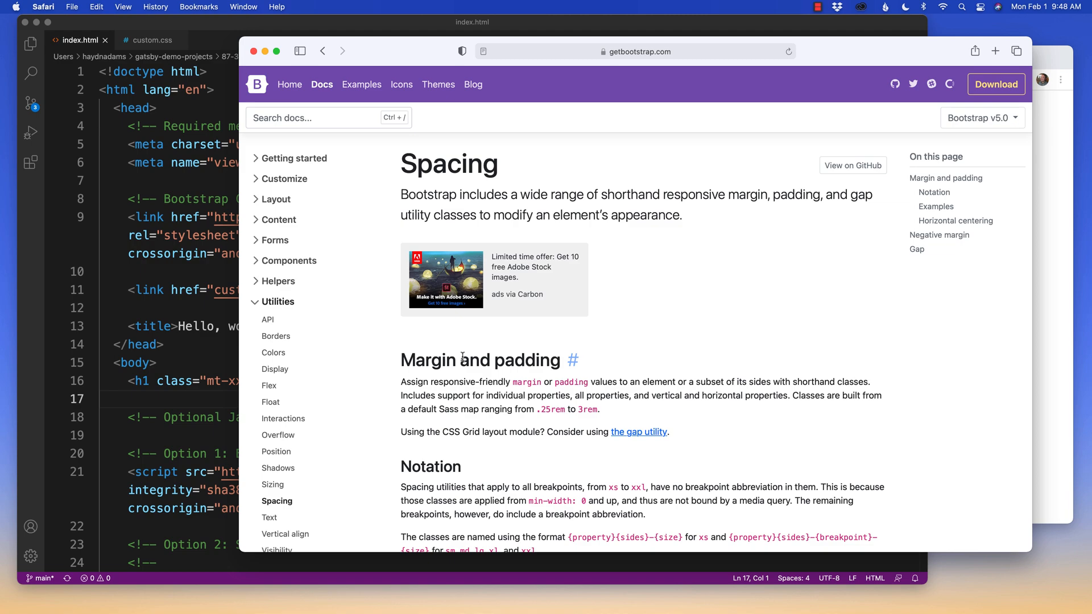
# Scroll through the Margin and padding section of Bootstrap's Spacing docs
pyautogui.scroll(-3)
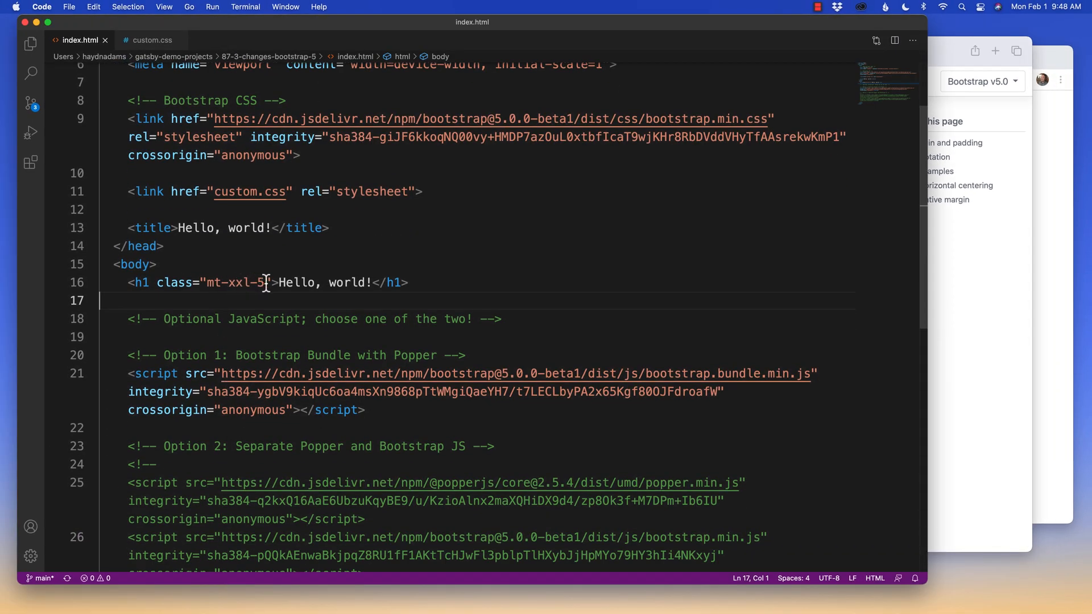
# Swap the heading's mt-xxl-5 class for ms-5
pyautogui.doubleClick(235, 282)
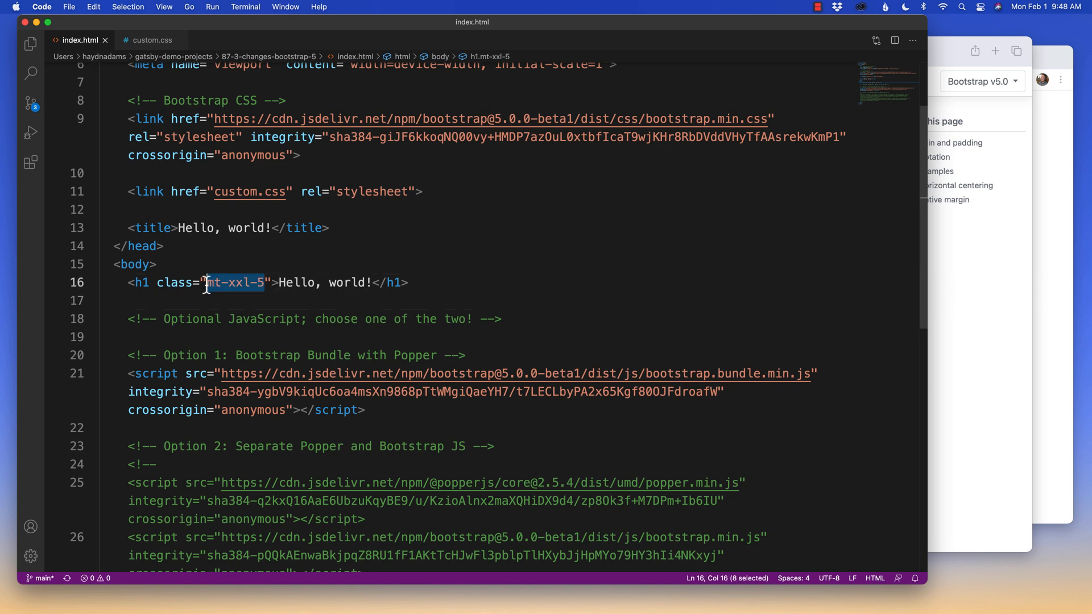
pyautogui.press('Delete')
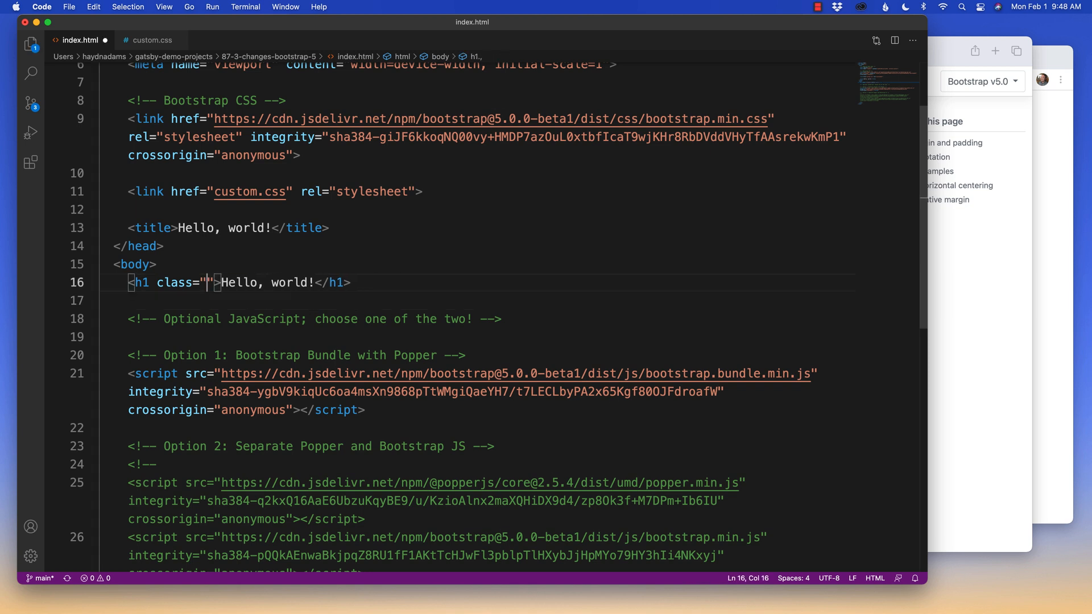
pyautogui.write('ms')
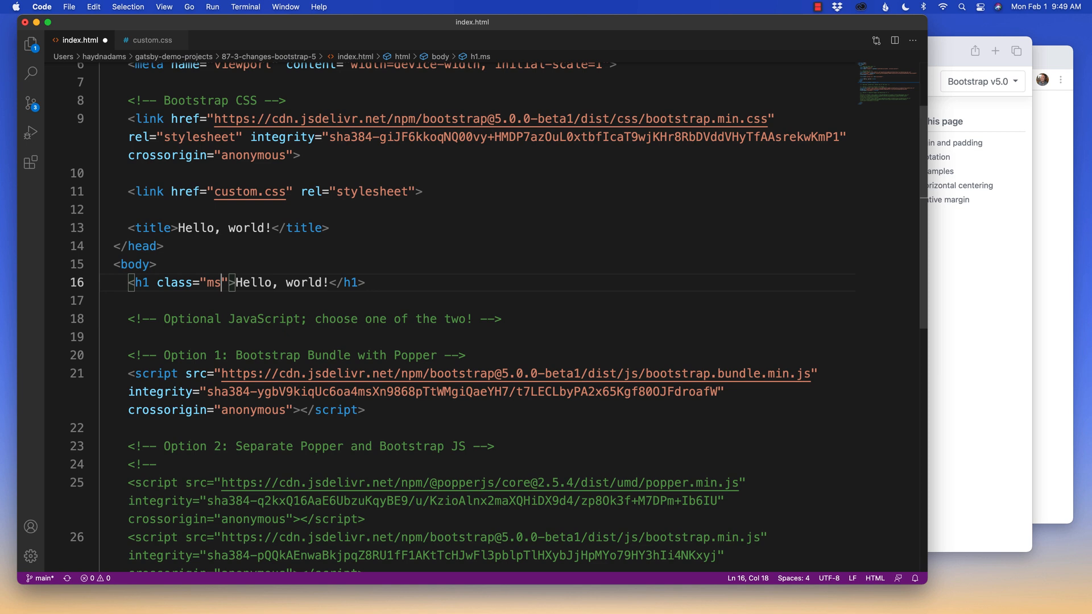
pyautogui.write('-5"')
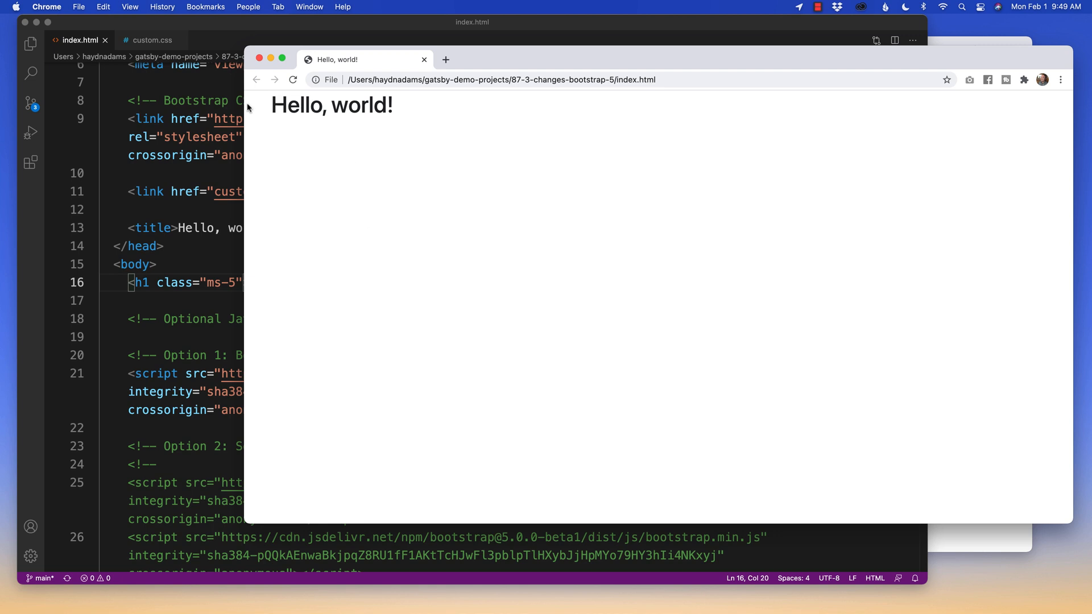
pyautogui.moveTo(261, 106)
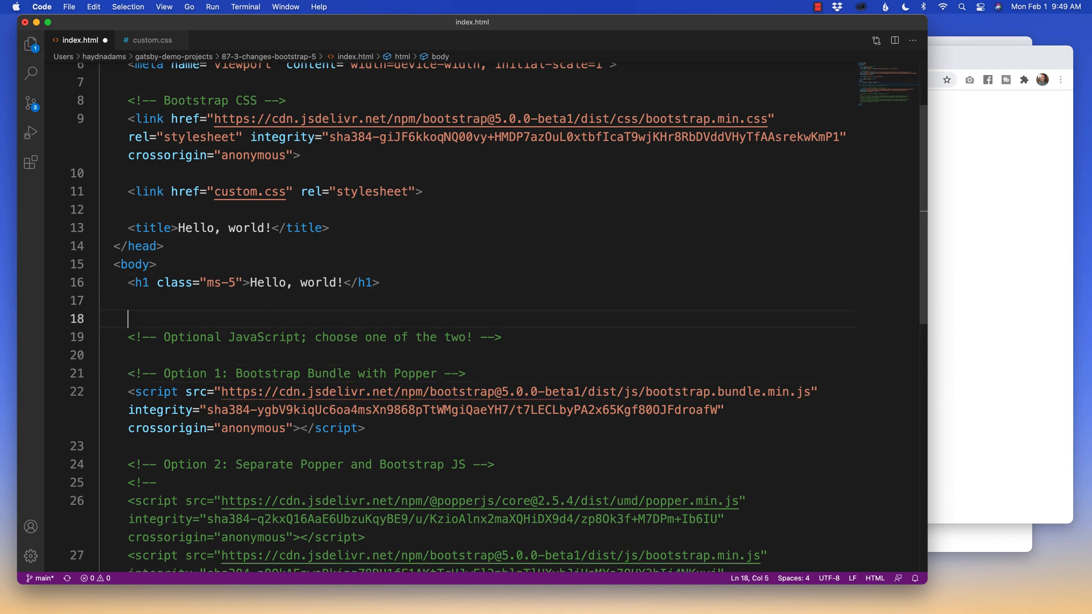
# Start a new div with class "ms-3 me-3" below the heading
pyautogui.write('<div')
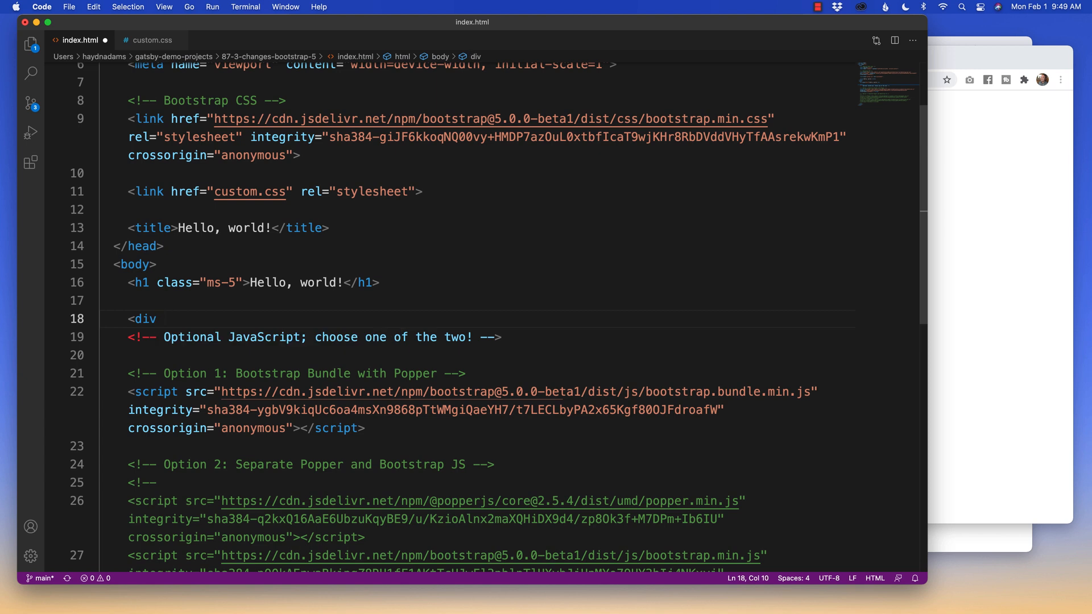
pyautogui.write('class=""')
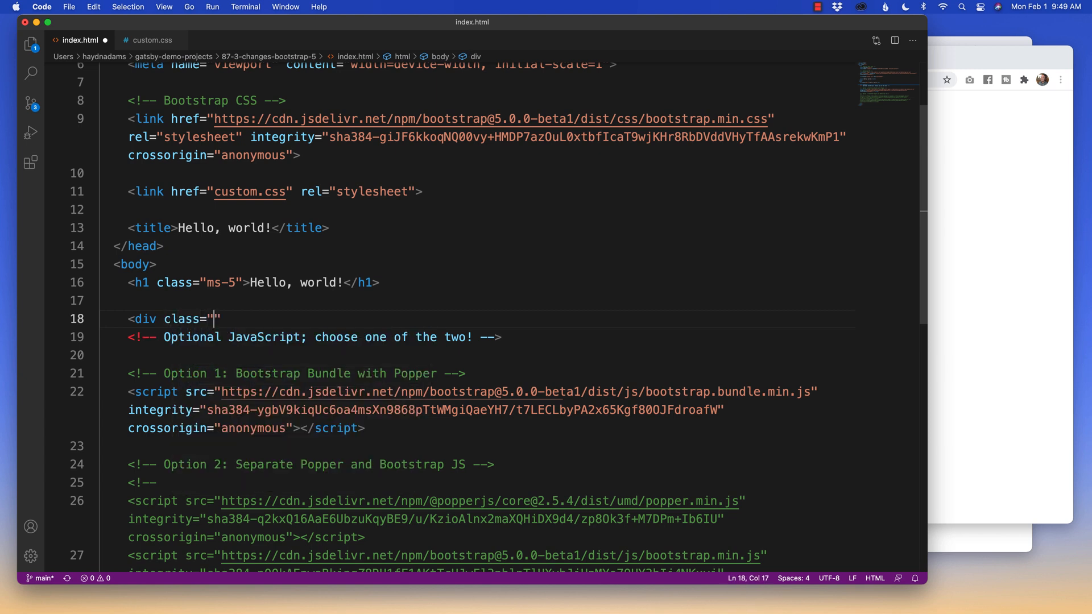
pyautogui.write('ms-3')
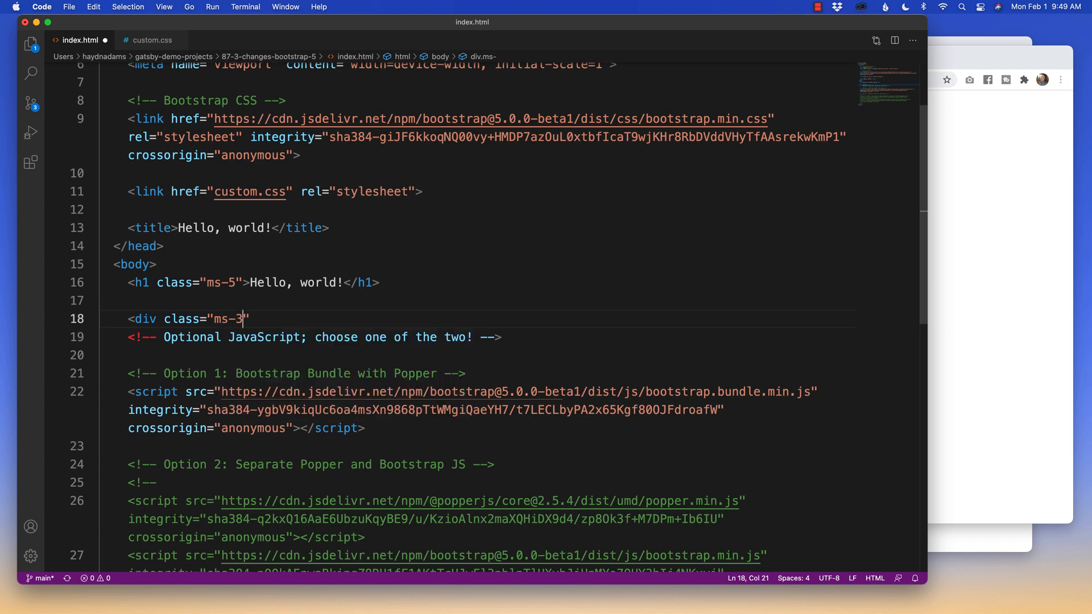
pyautogui.write(',')
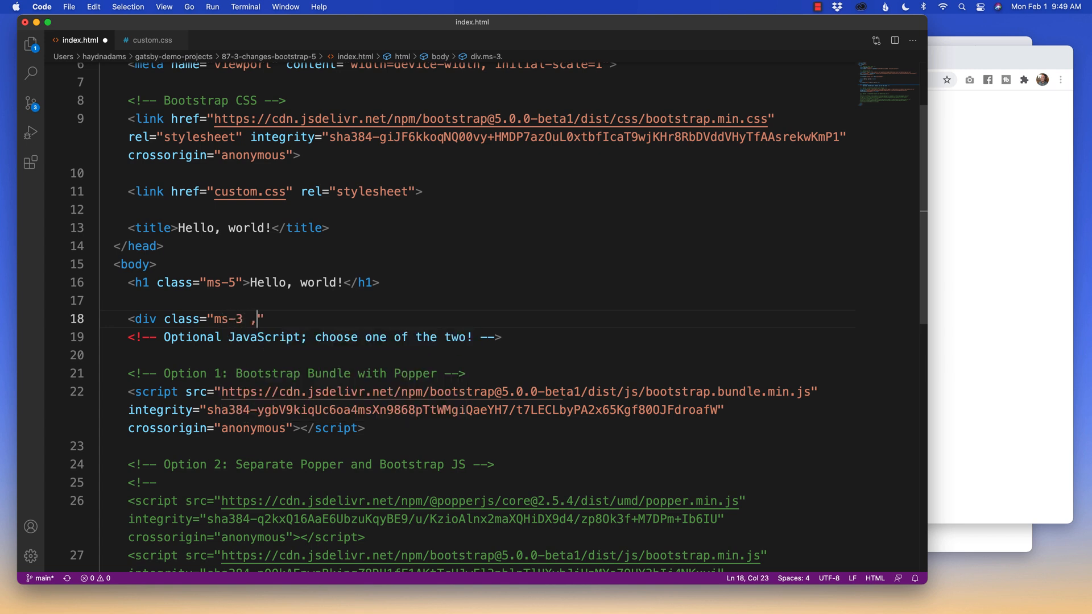
pyautogui.write('me-3')
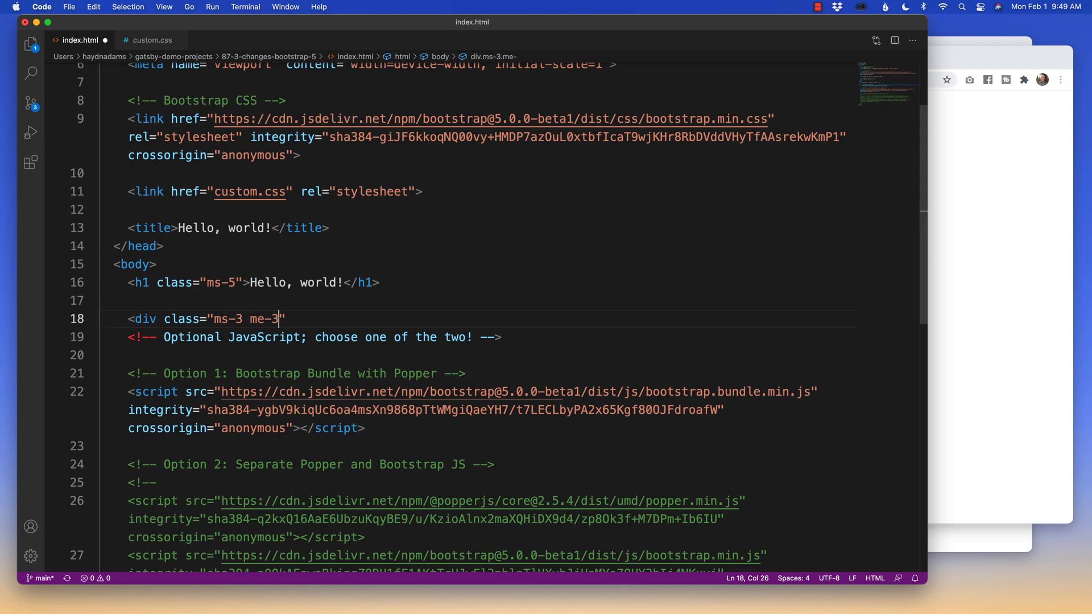
# Give the div the text "Margins on both sides." and a purple class, then switch to custom.css
pyautogui.write('>')
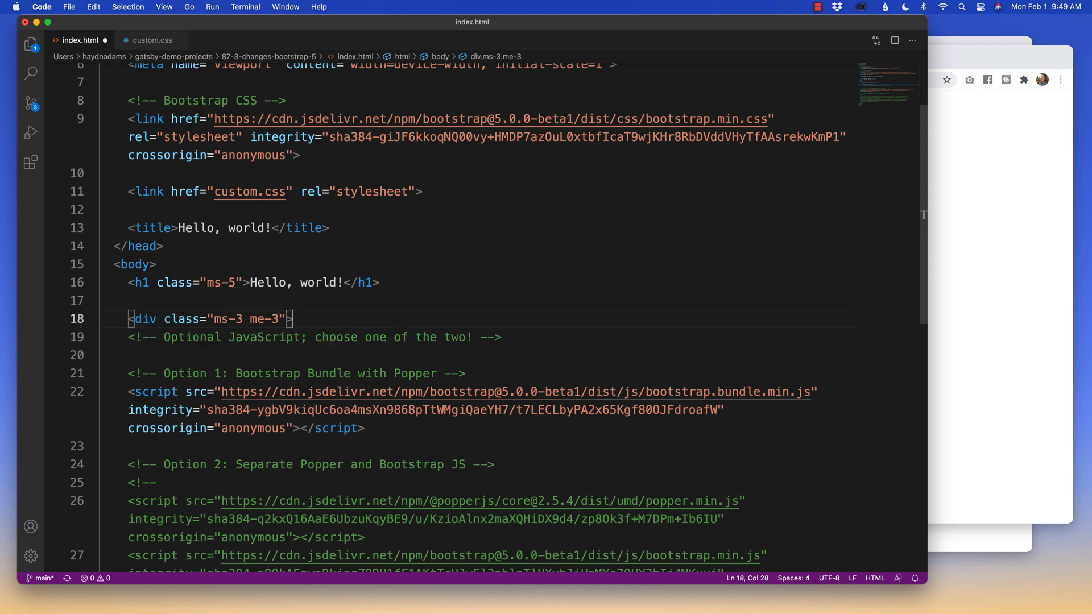
pyautogui.write('Margins on both sid</div>')
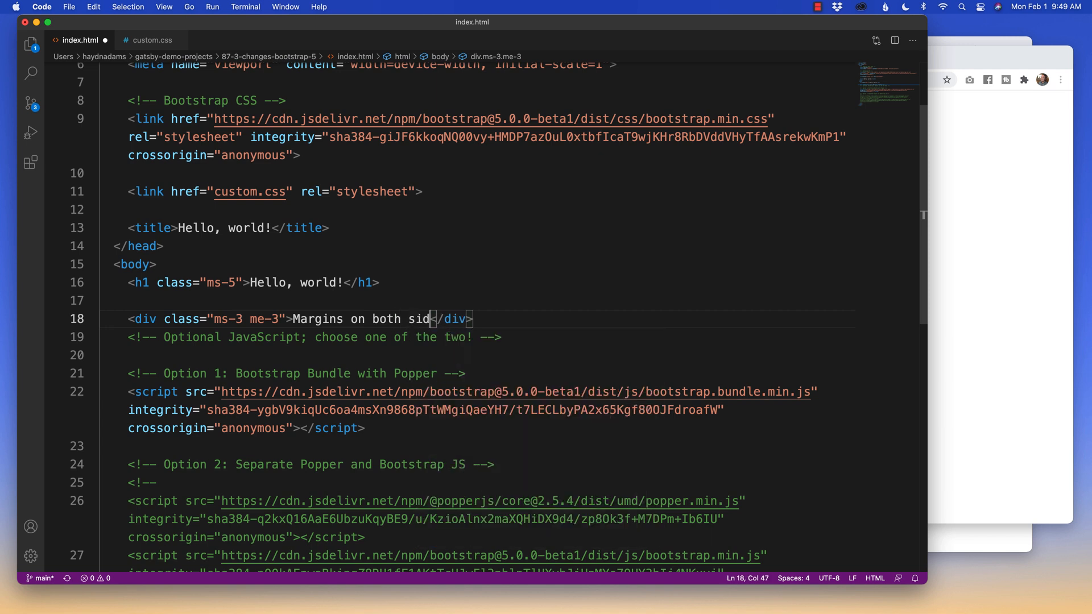
pyautogui.write('es.')
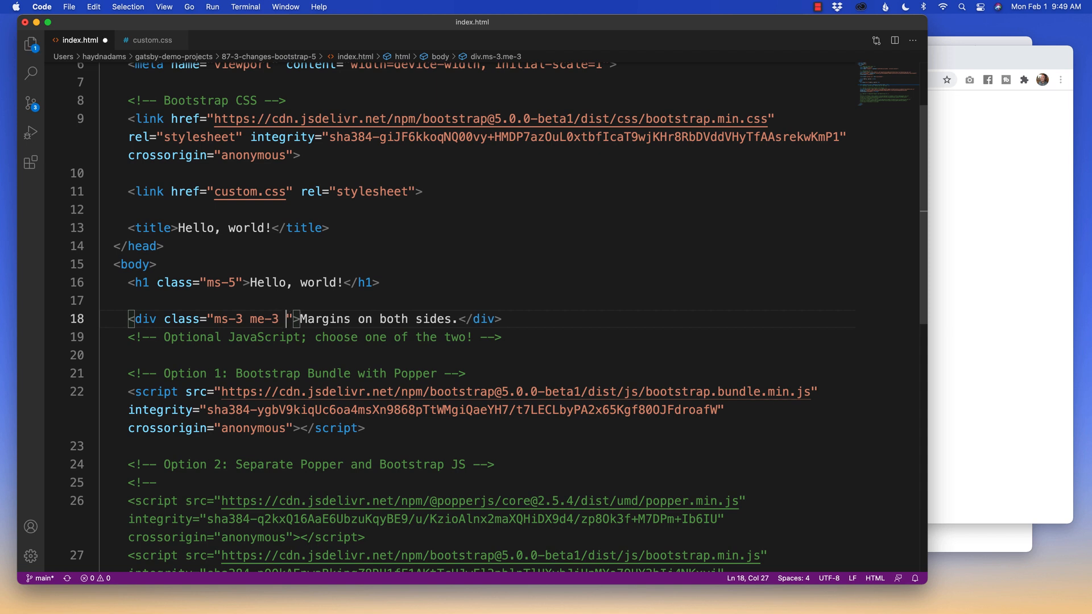
pyautogui.write('purple')
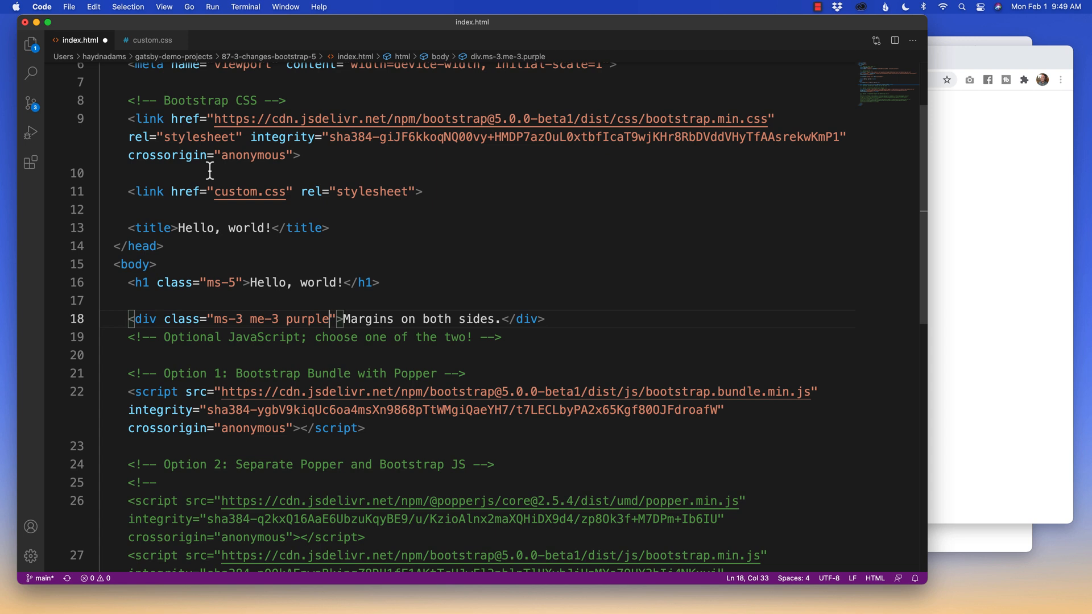
pyautogui.click(151, 40)
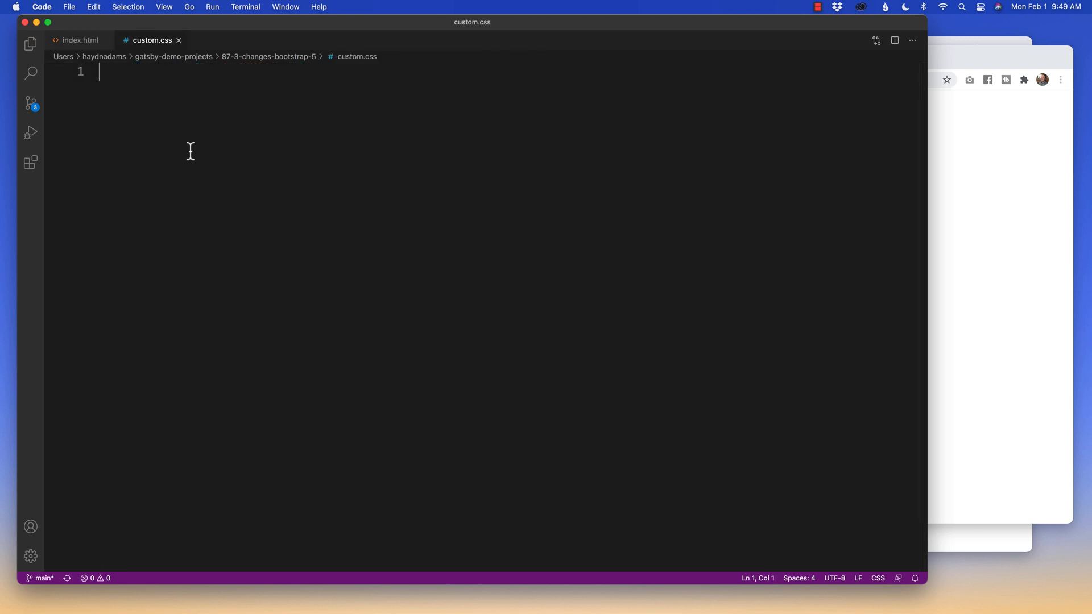
# Write a .purple rule with a background colour in custom.css
pyautogui.write('.')
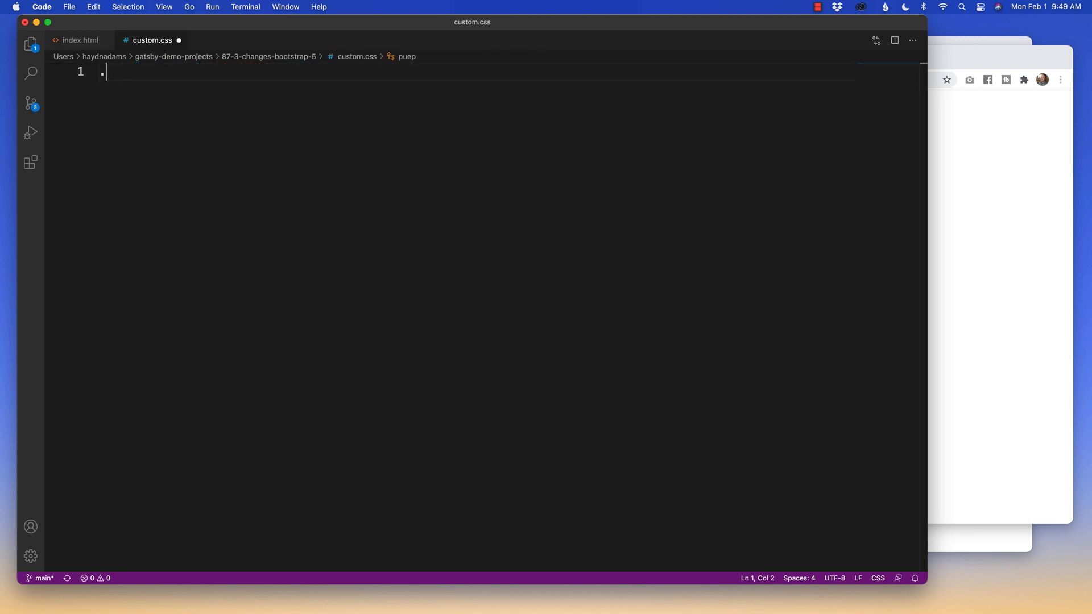
pyautogui.write('purple {')
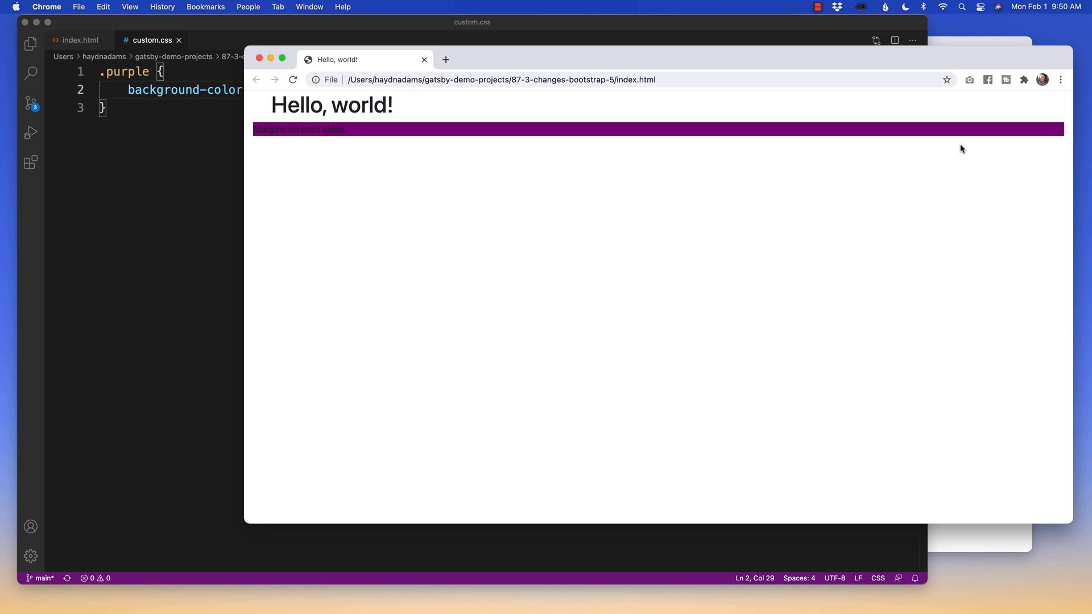
pyautogui.moveTo(745, 177)
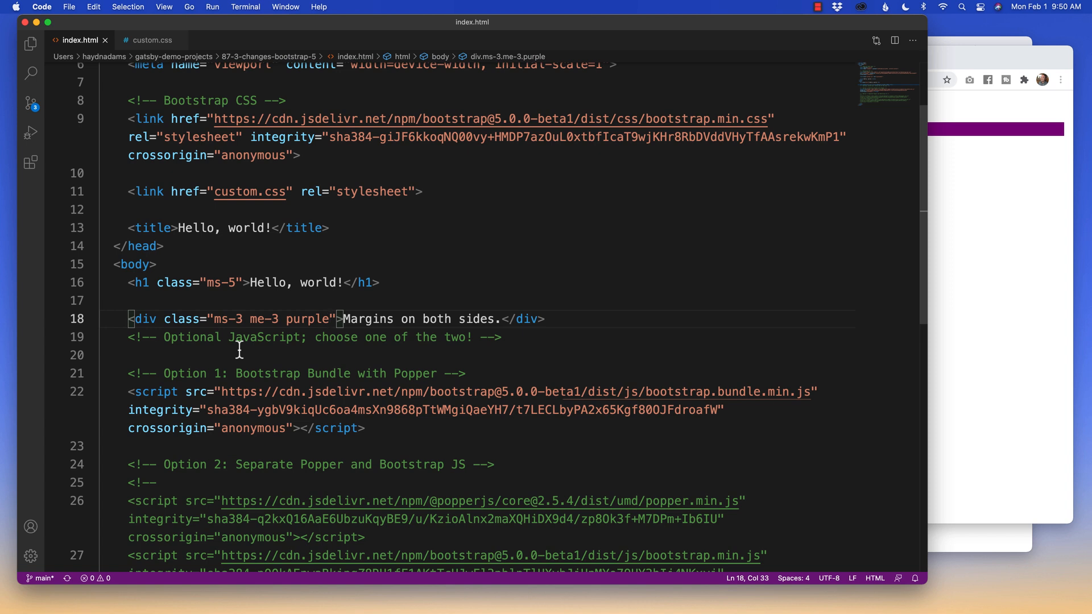
pyautogui.moveTo(268, 319)
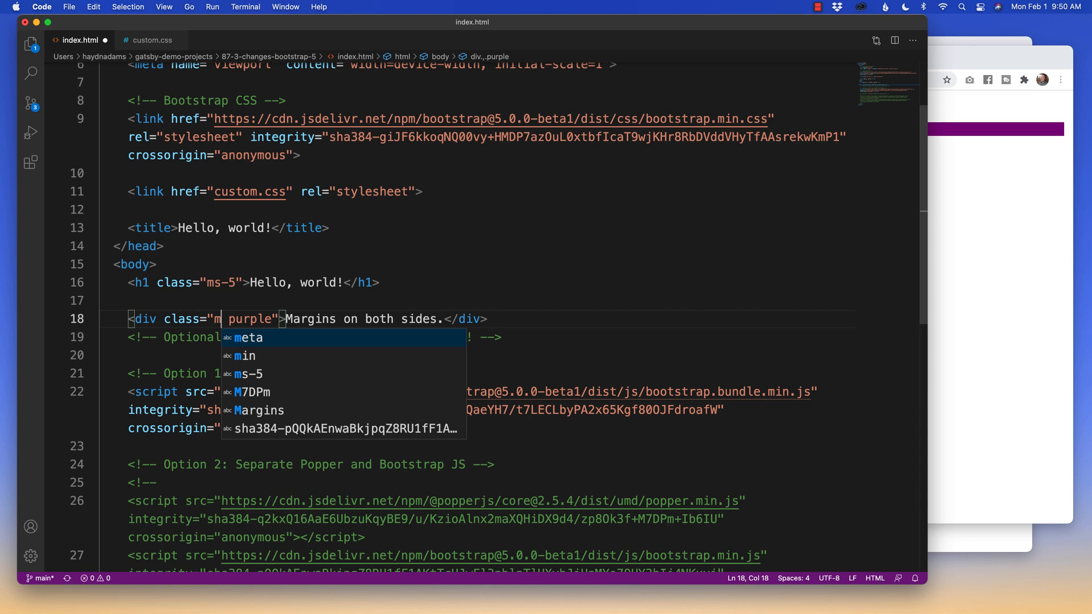
# Change the div's margin classes to mx-5 before purple
pyautogui.write('x-')
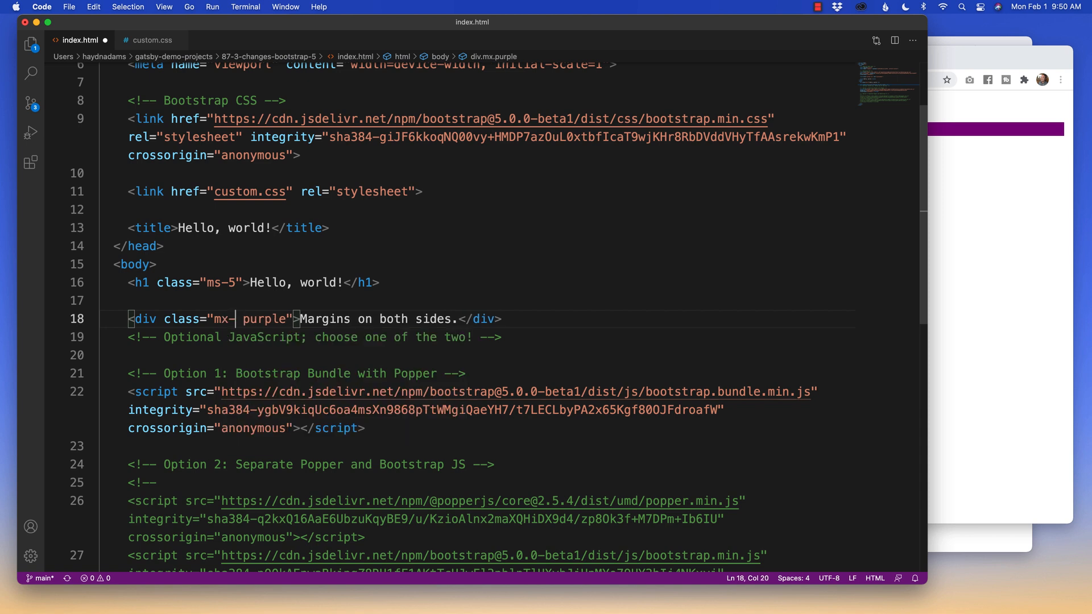
pyautogui.write('5')
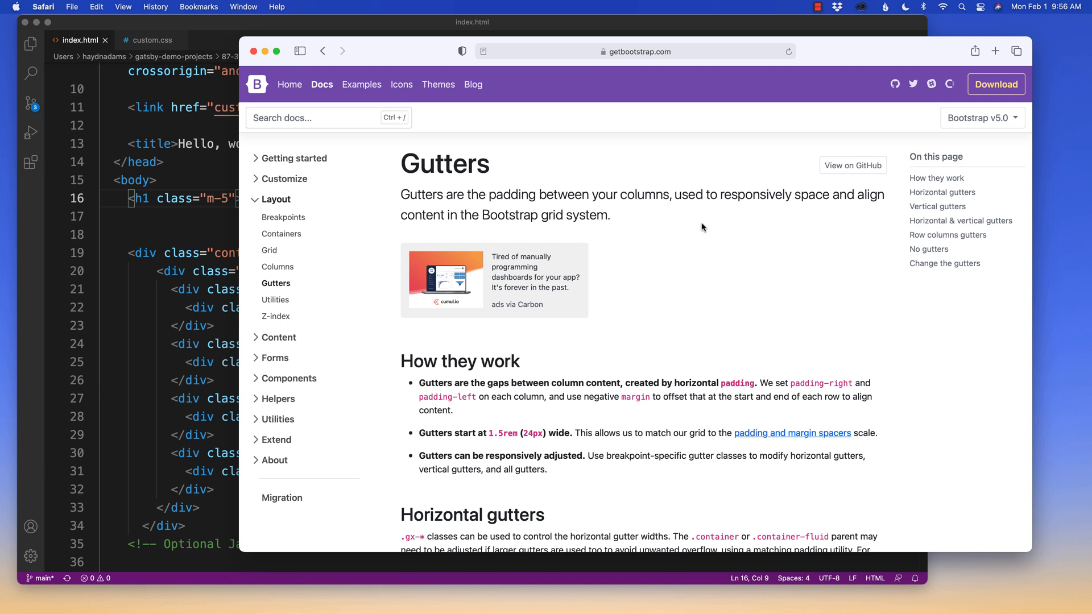
pyautogui.moveTo(704, 240)
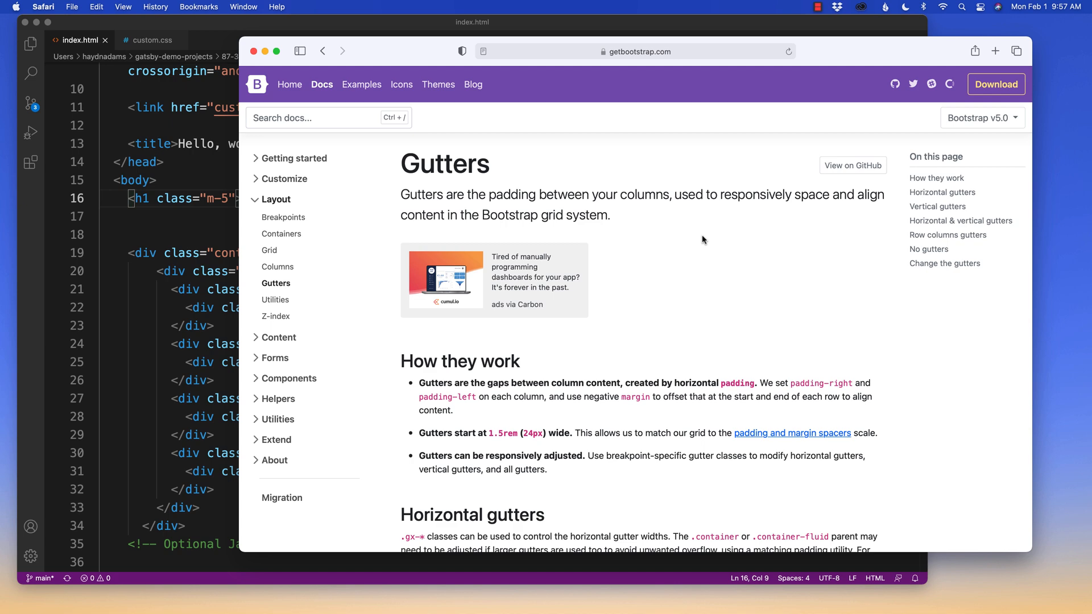
pyautogui.moveTo(664, 241)
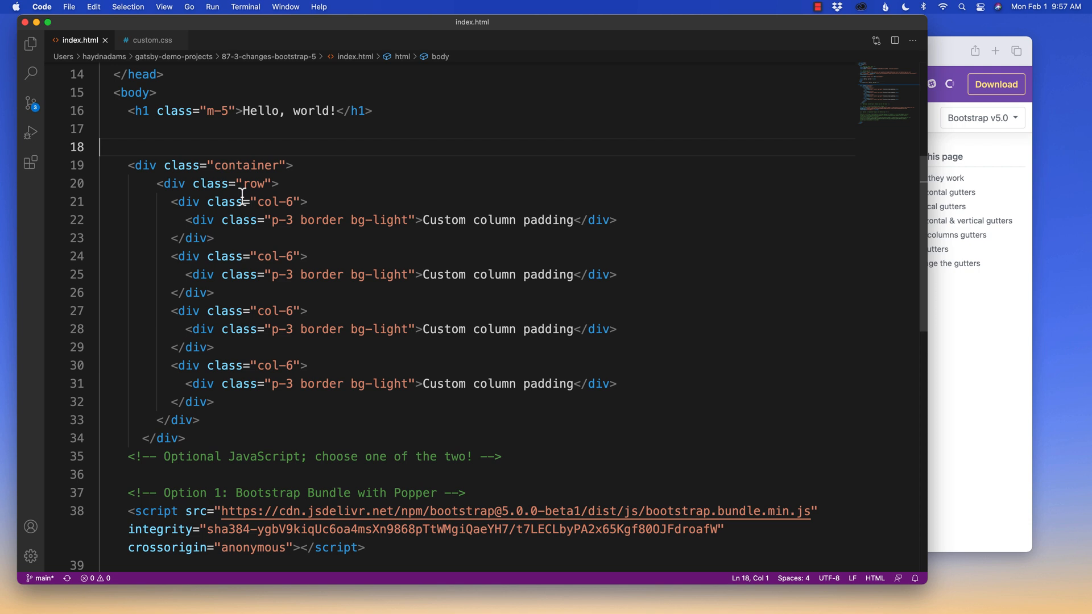
pyautogui.moveTo(258, 201)
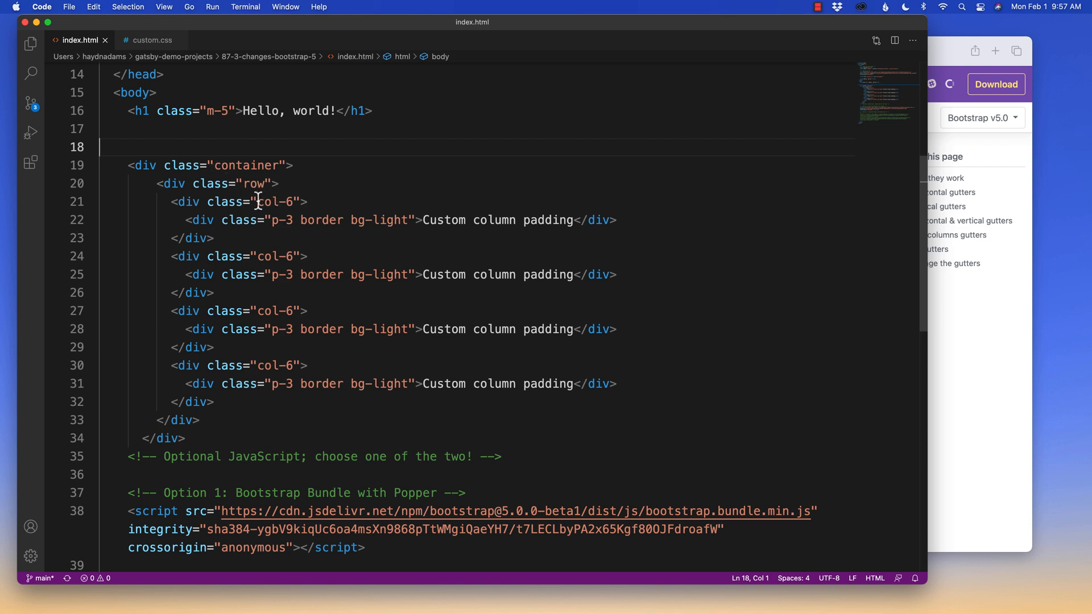
pyautogui.doubleClick(274, 310)
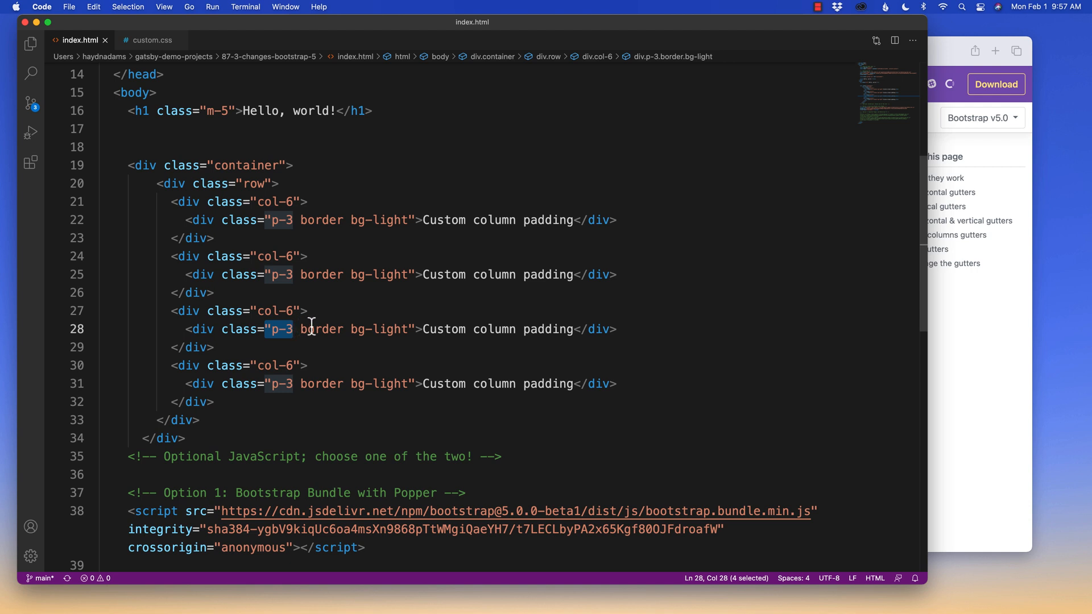
pyautogui.moveTo(396, 265)
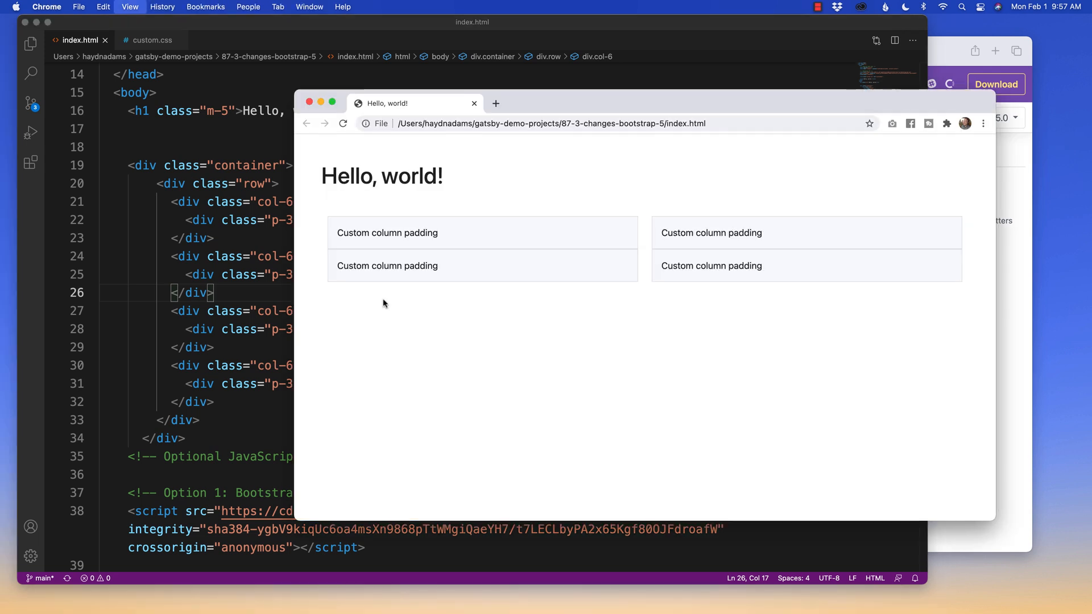
pyautogui.moveTo(770, 249)
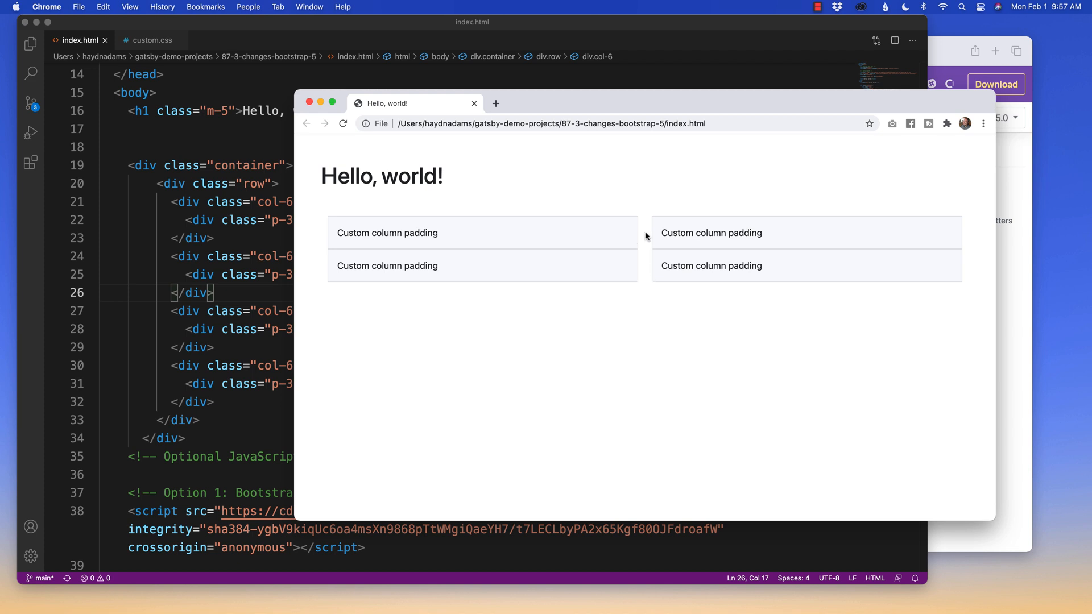
pyautogui.moveTo(381, 252)
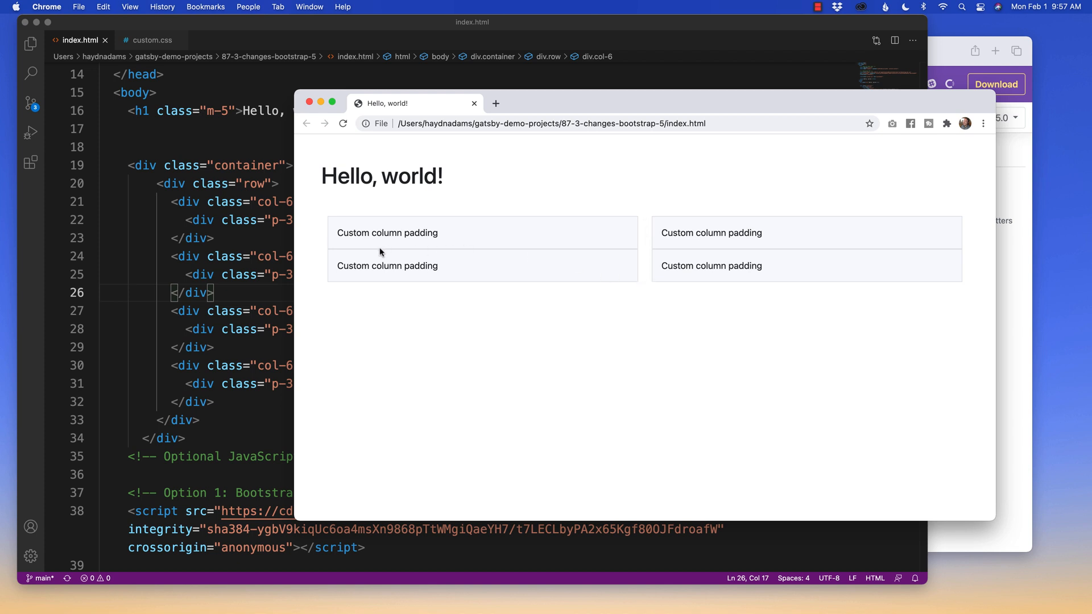
pyautogui.moveTo(664, 252)
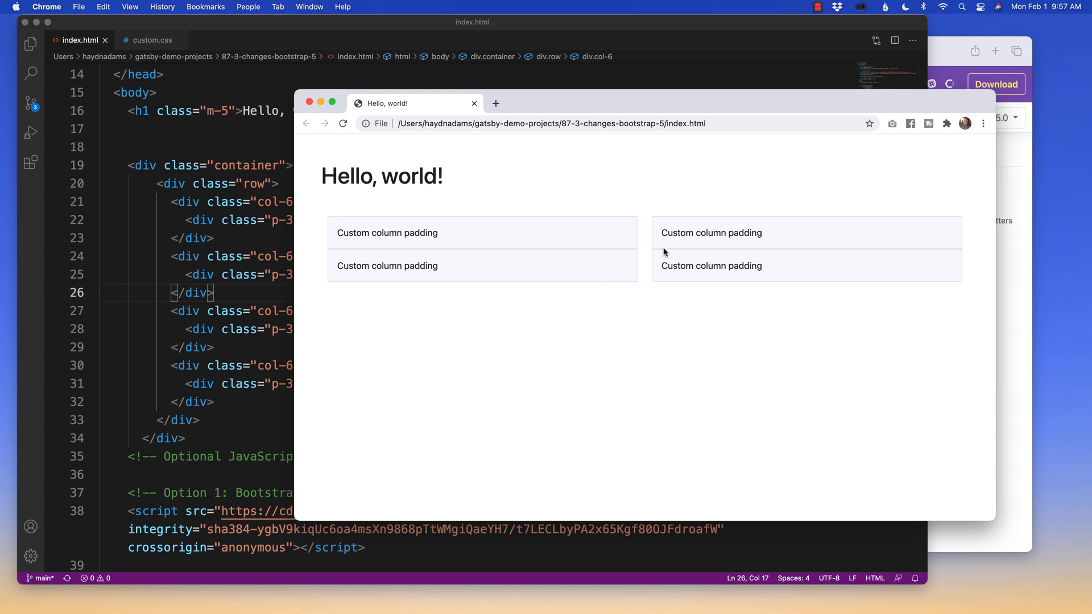
pyautogui.moveTo(768, 249)
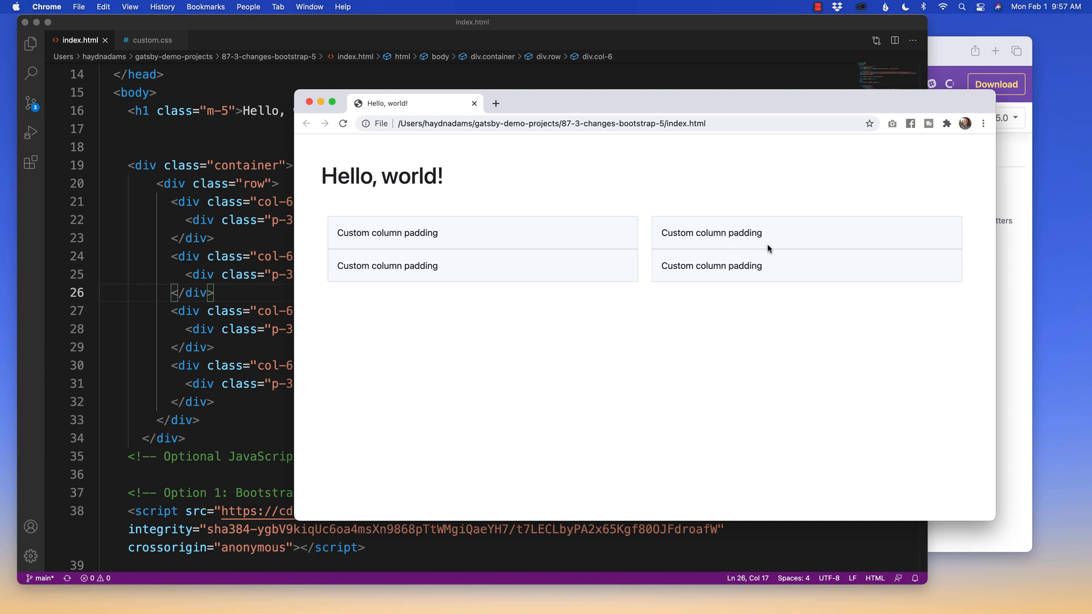
pyautogui.moveTo(640, 236)
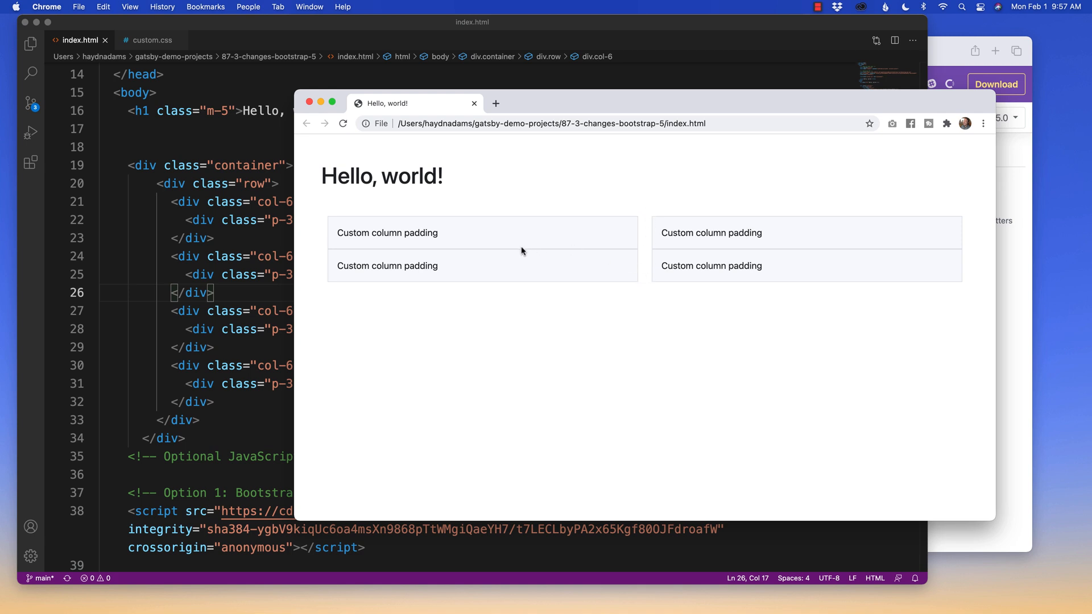
pyautogui.moveTo(274, 252)
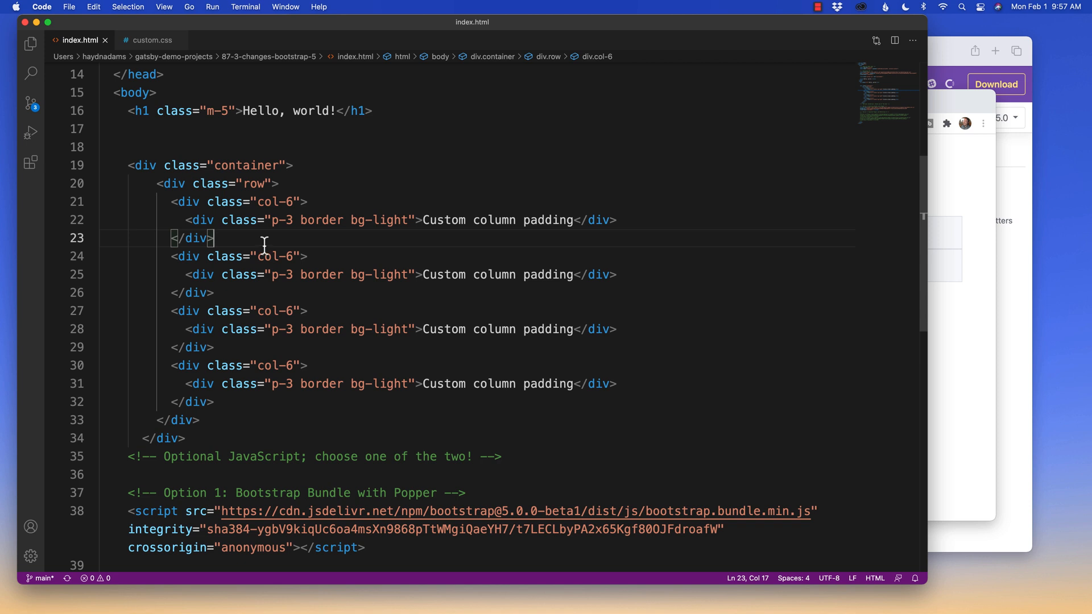
pyautogui.moveTo(215, 131)
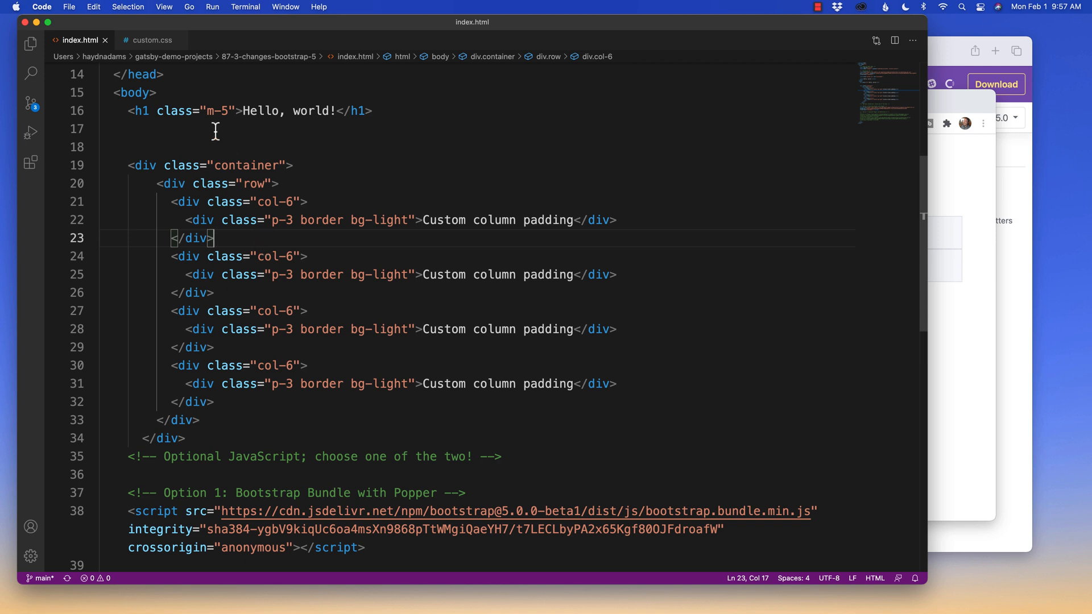
pyautogui.moveTo(207, 125)
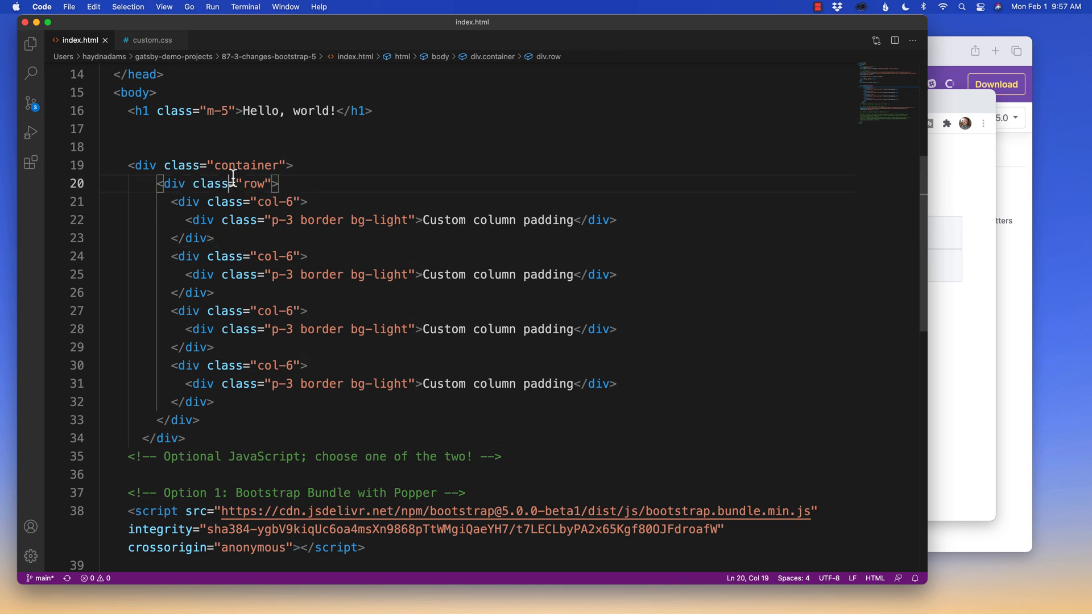
# Add the gx-5 gutter class to the row div's class attribute
pyautogui.moveTo(202, 165); pyautogui.dragTo(292, 165)
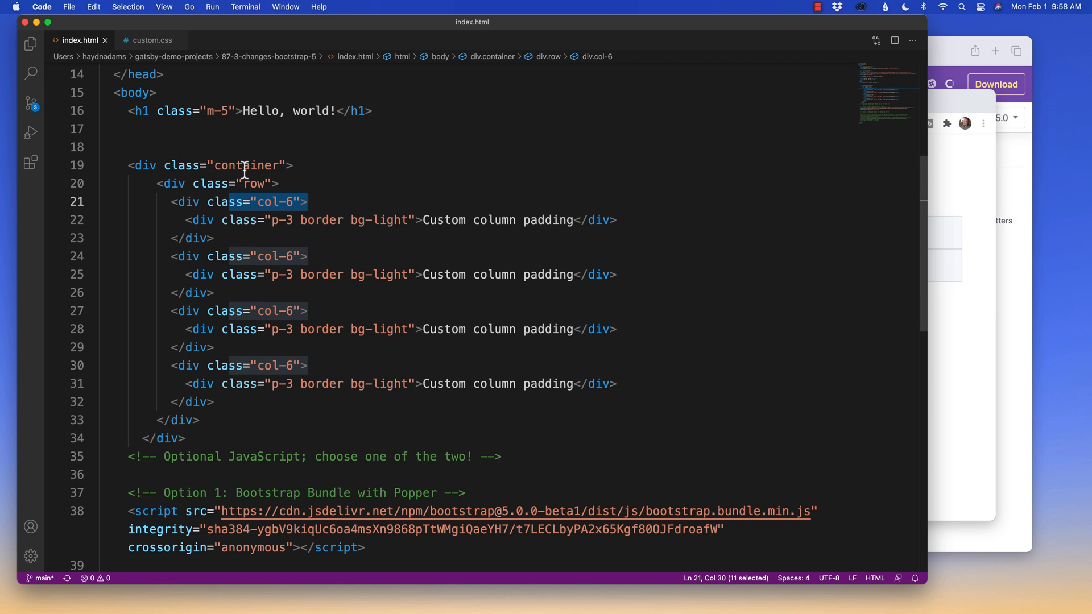
pyautogui.click(268, 183)
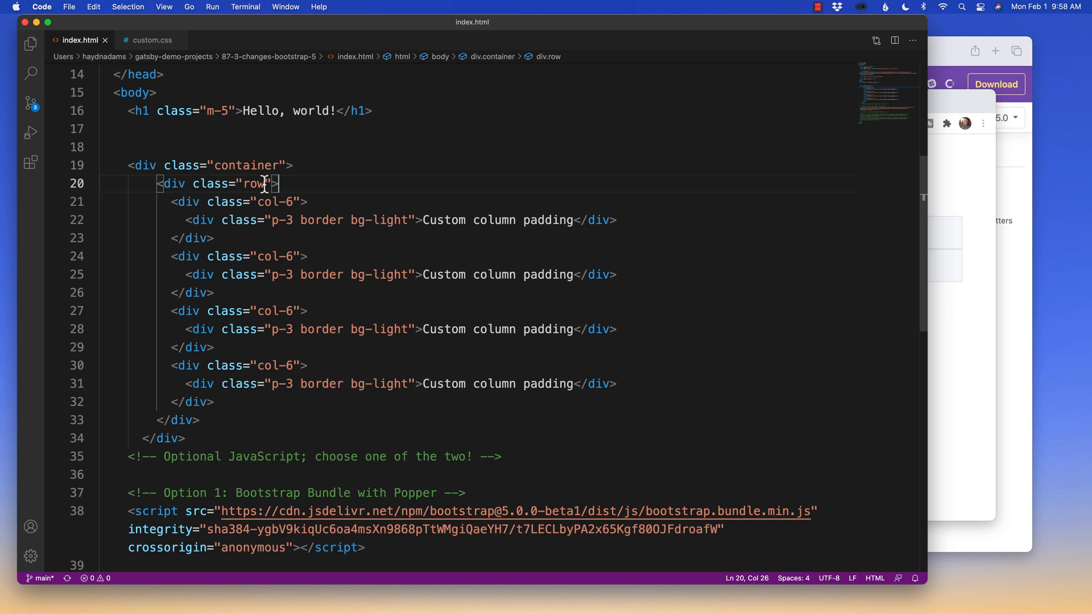
pyautogui.write('" "')
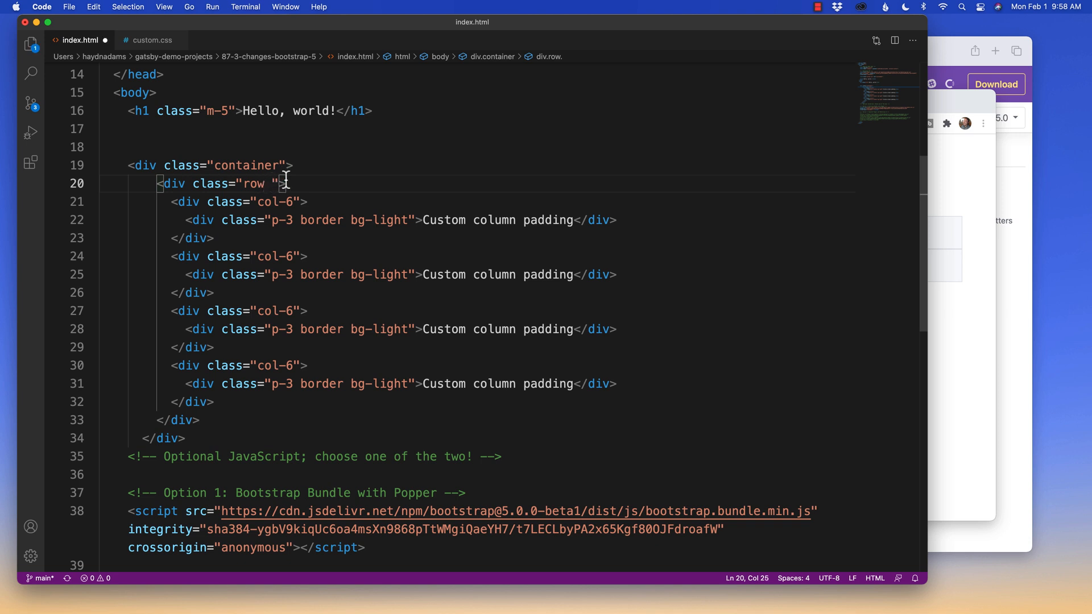
pyautogui.write('g')
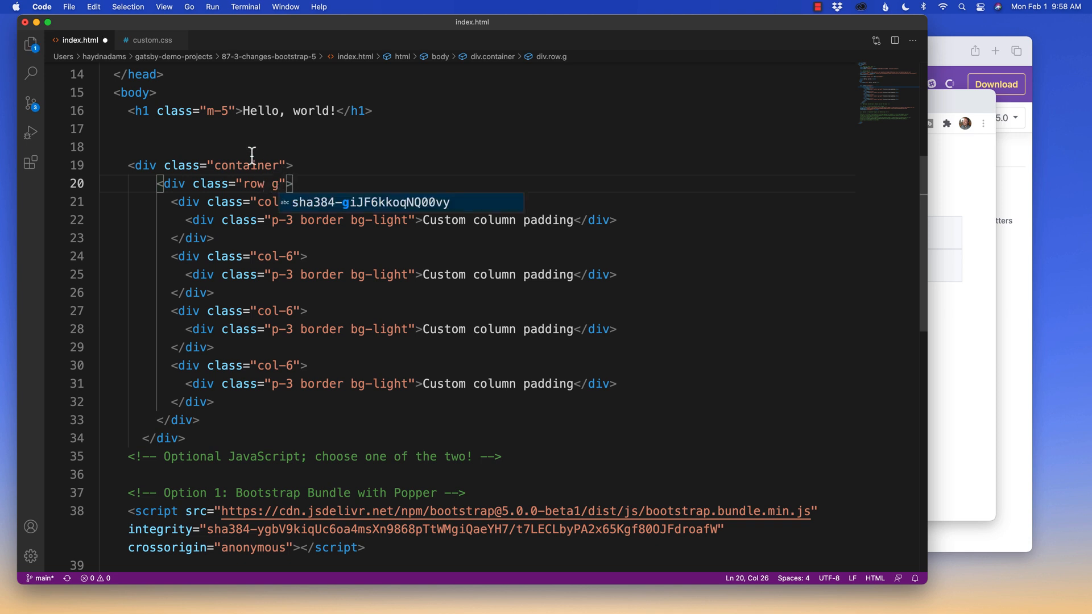
pyautogui.moveTo(213, 111)
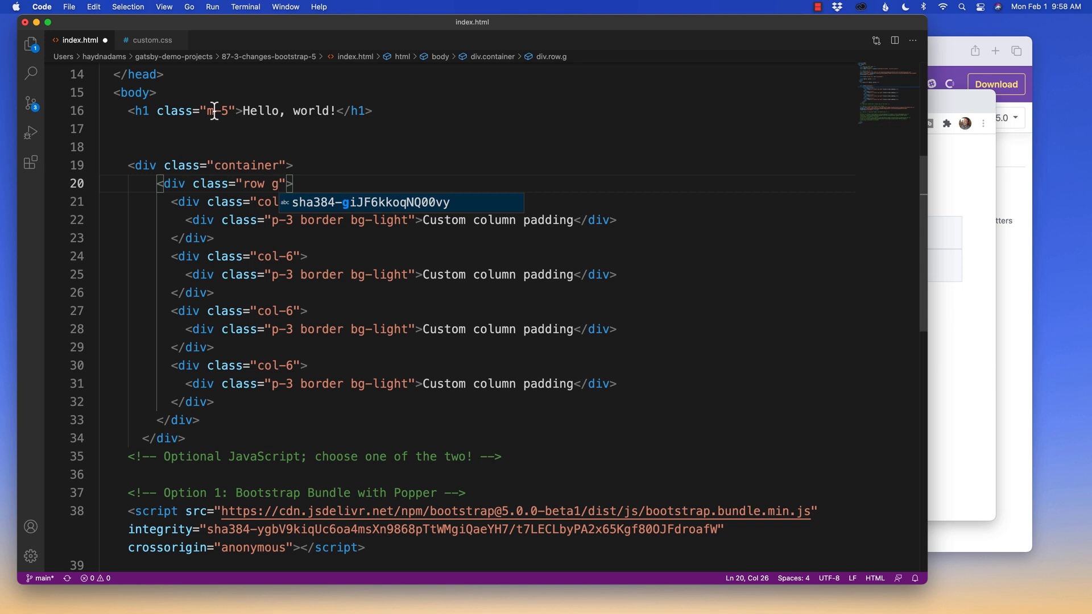
pyautogui.moveTo(262, 172)
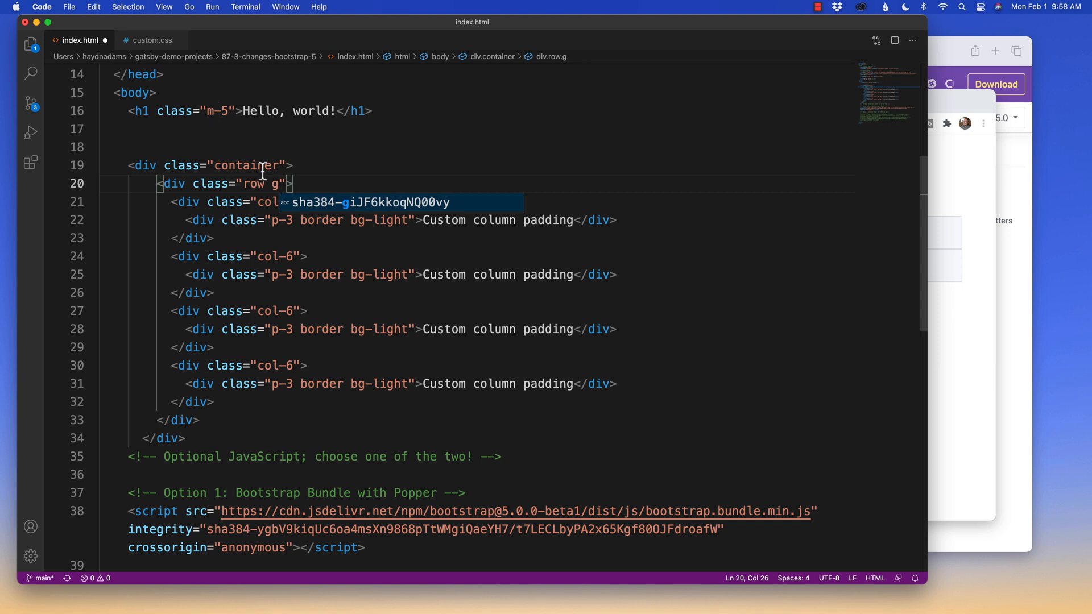
pyautogui.moveTo(277, 187)
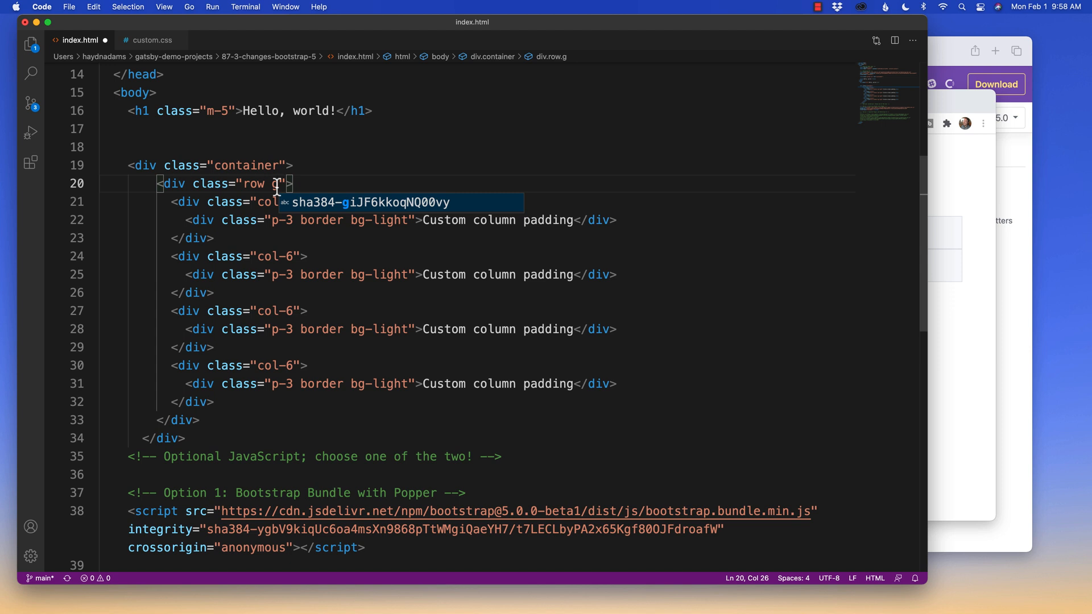
pyautogui.write('gx-5')
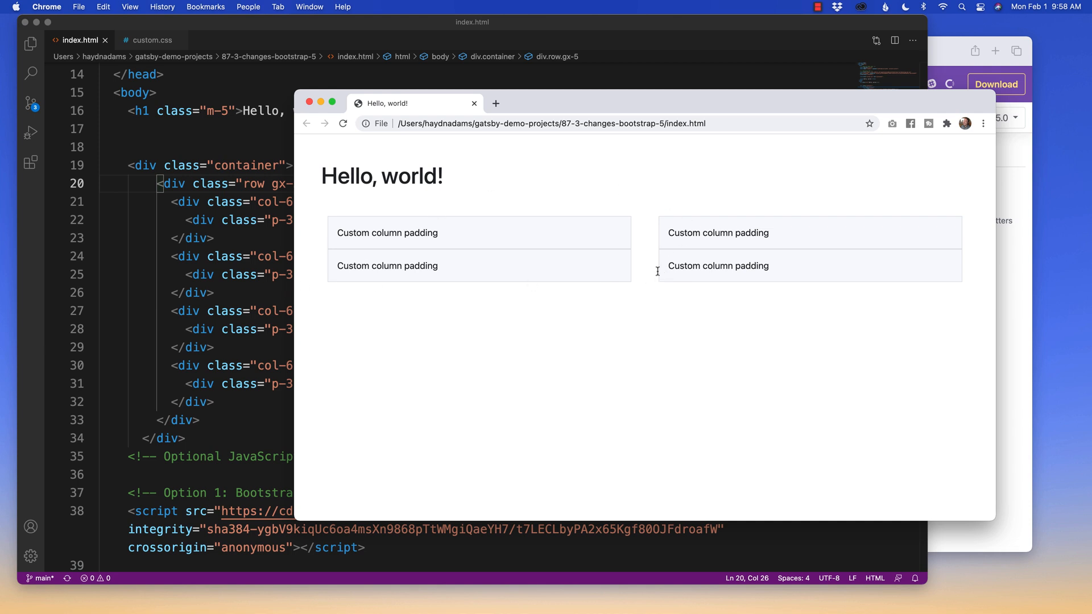
pyautogui.moveTo(682, 251)
pyautogui.write('y')
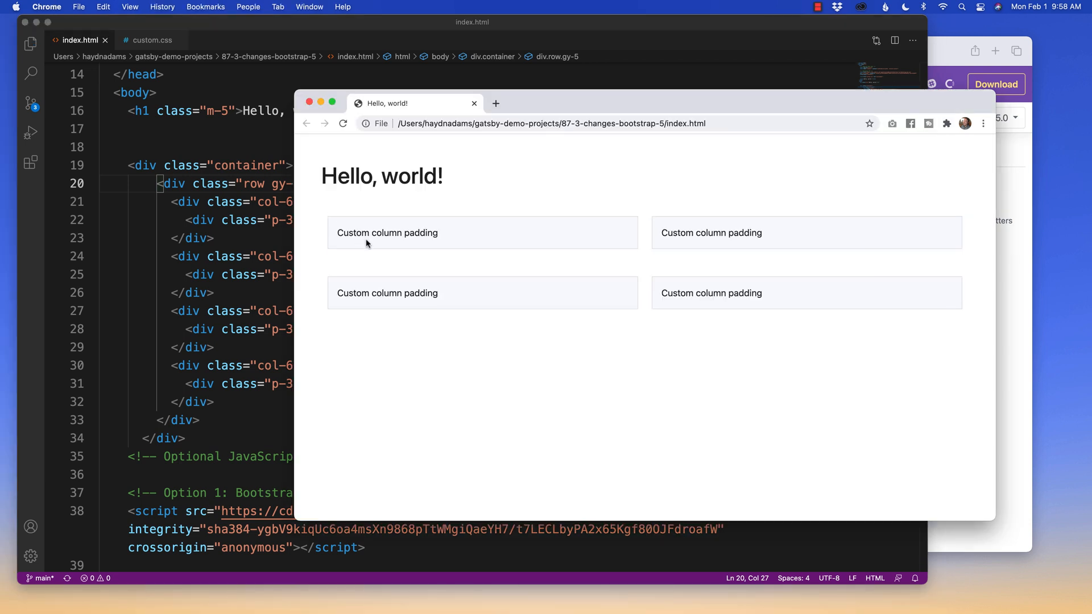
pyautogui.moveTo(641, 232)
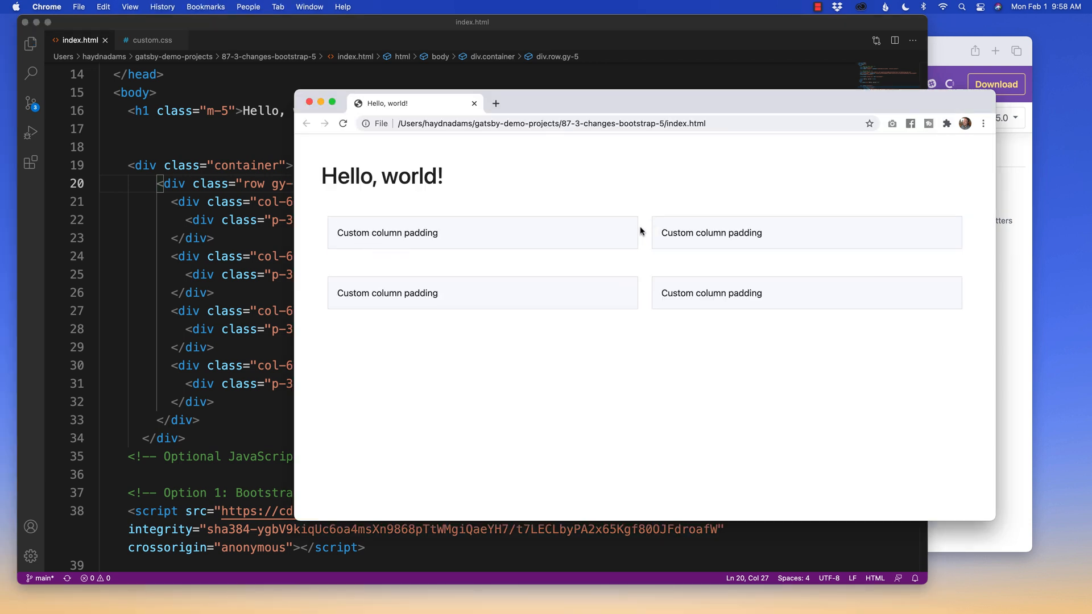
pyautogui.moveTo(645, 245)
pyautogui.write('3')
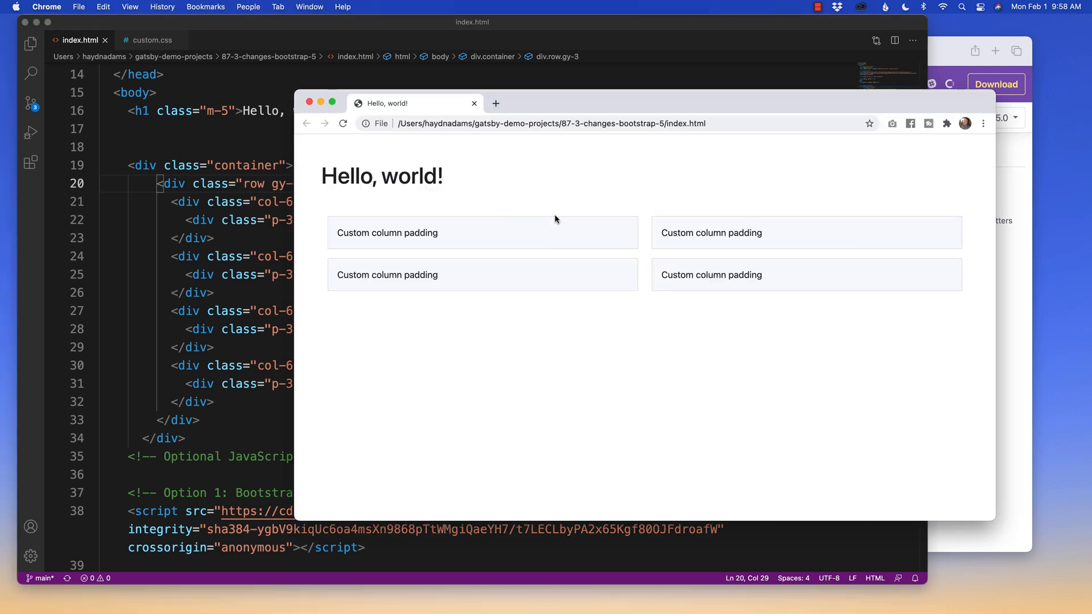
pyautogui.moveTo(646, 229)
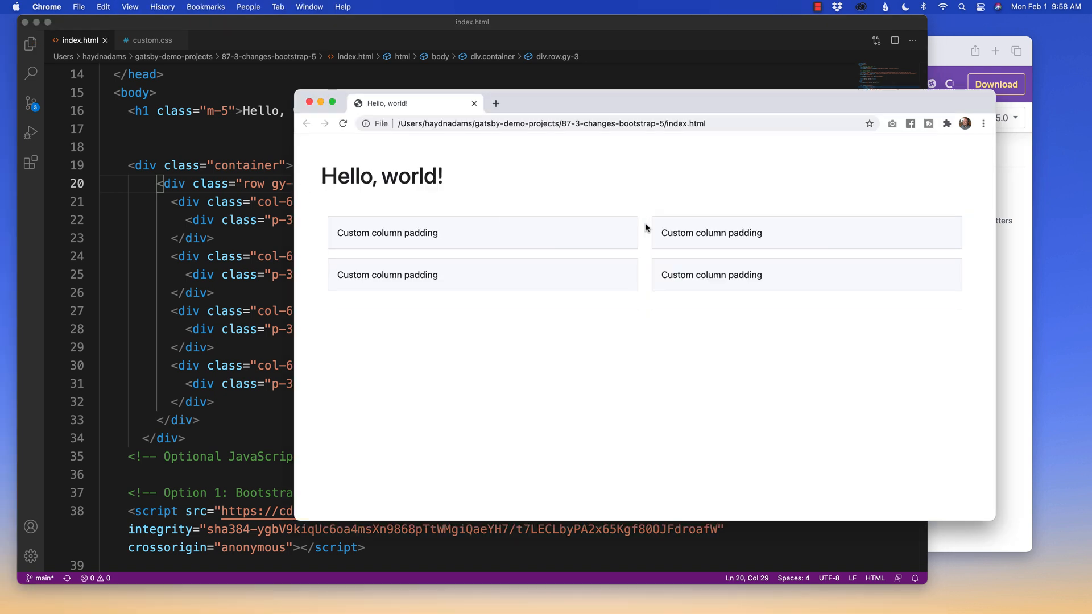
pyautogui.moveTo(640, 272)
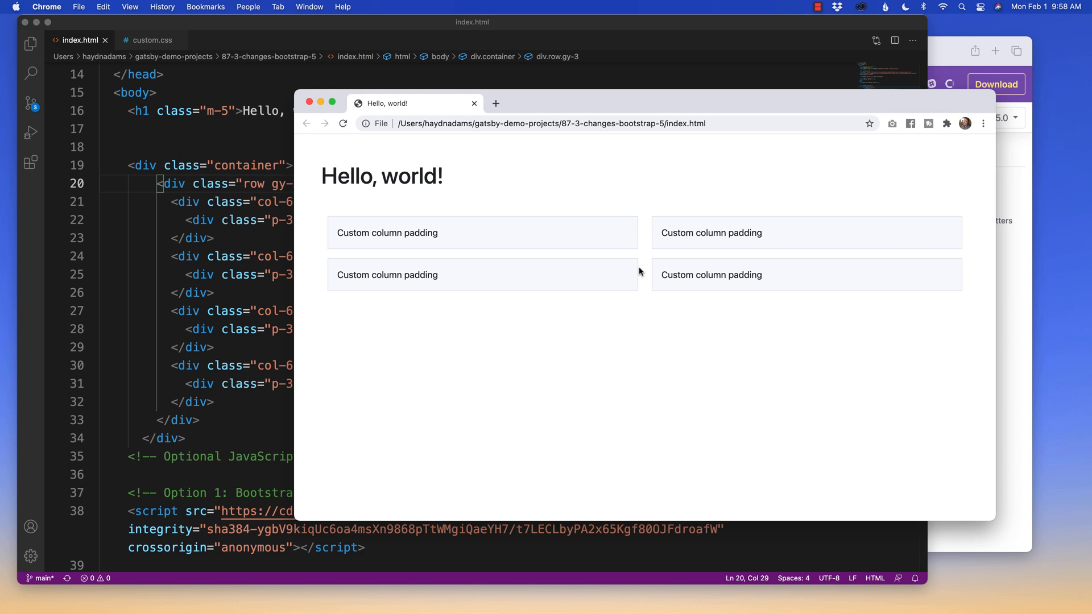
pyautogui.moveTo(701, 249)
pyautogui.write('5')
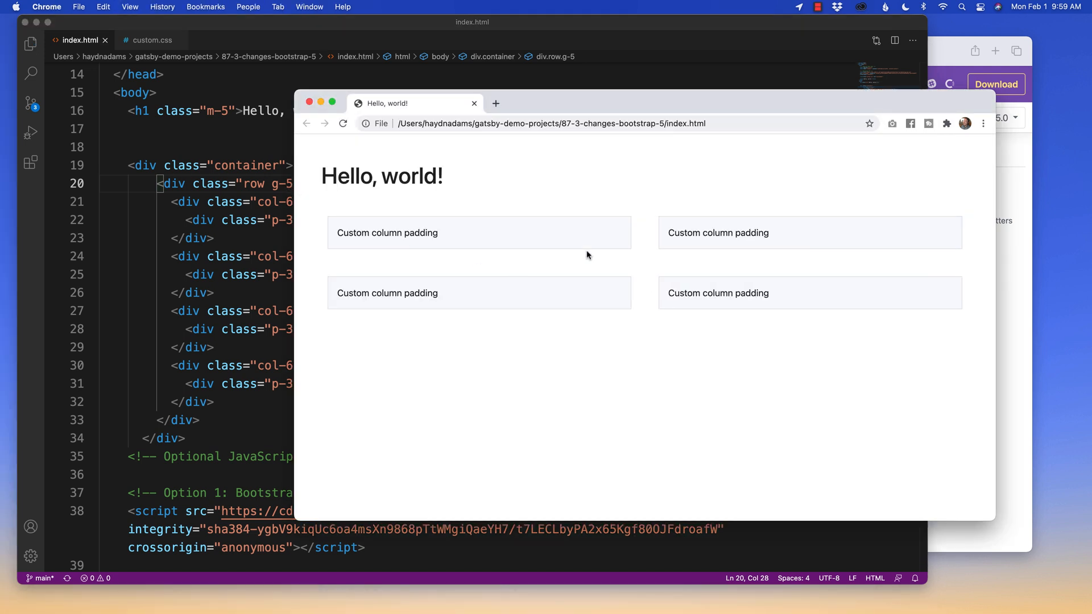
pyautogui.moveTo(643, 280)
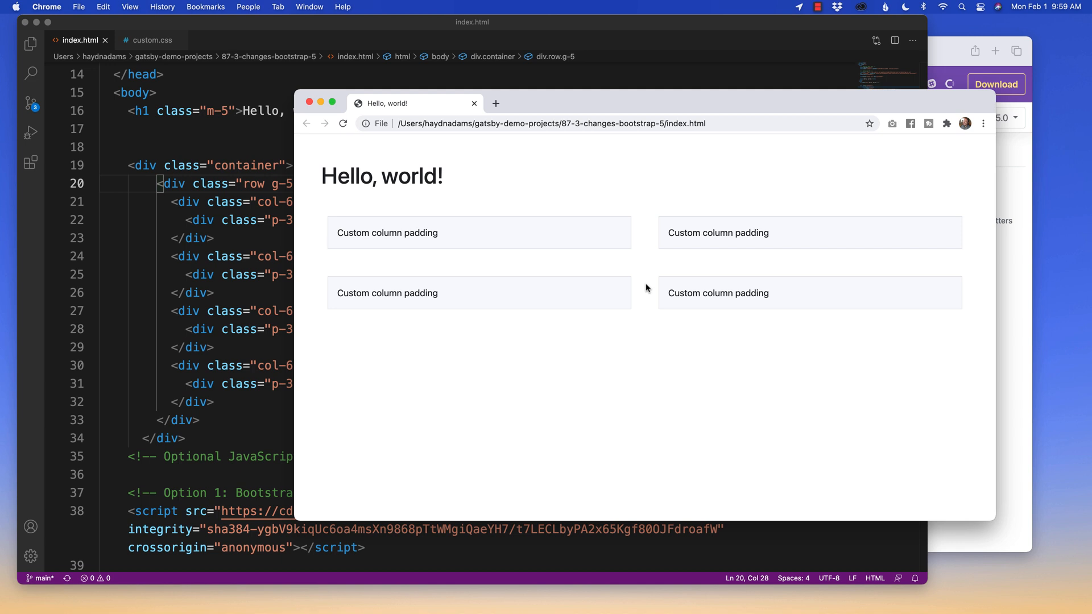
pyautogui.moveTo(666, 264)
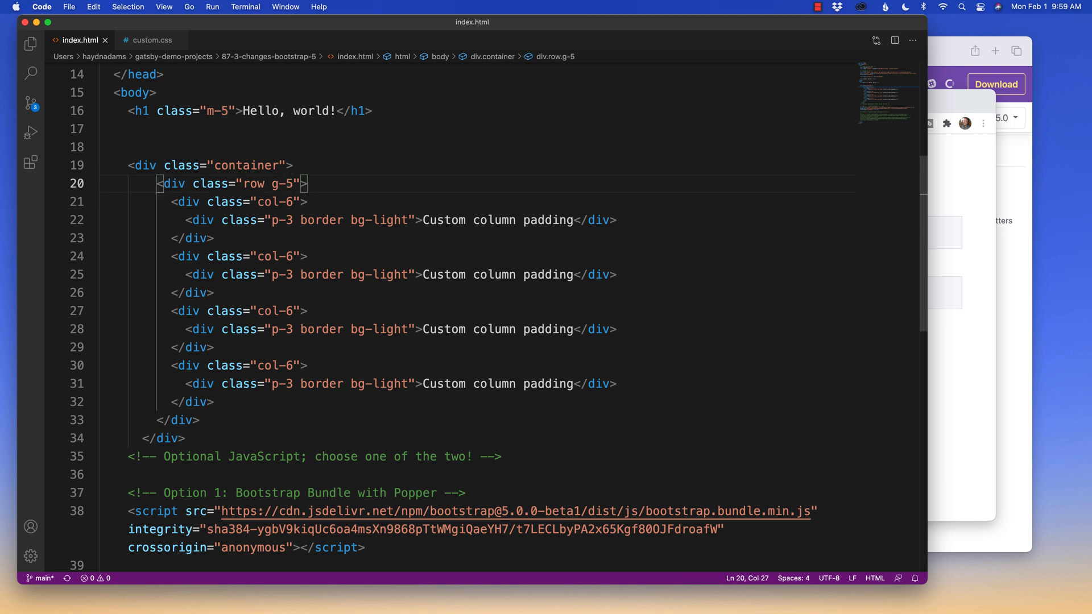
# Replace the row's g-5 with responsive gutter classes g-2 and g-lg-5
pyautogui.write('sm-2')
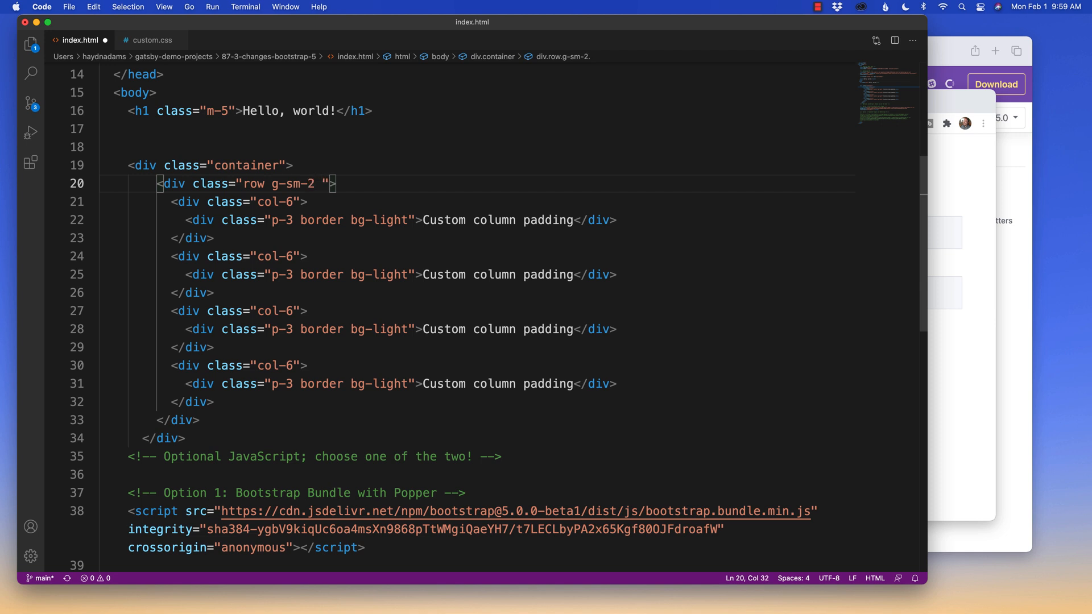
pyautogui.write('g-lg-')
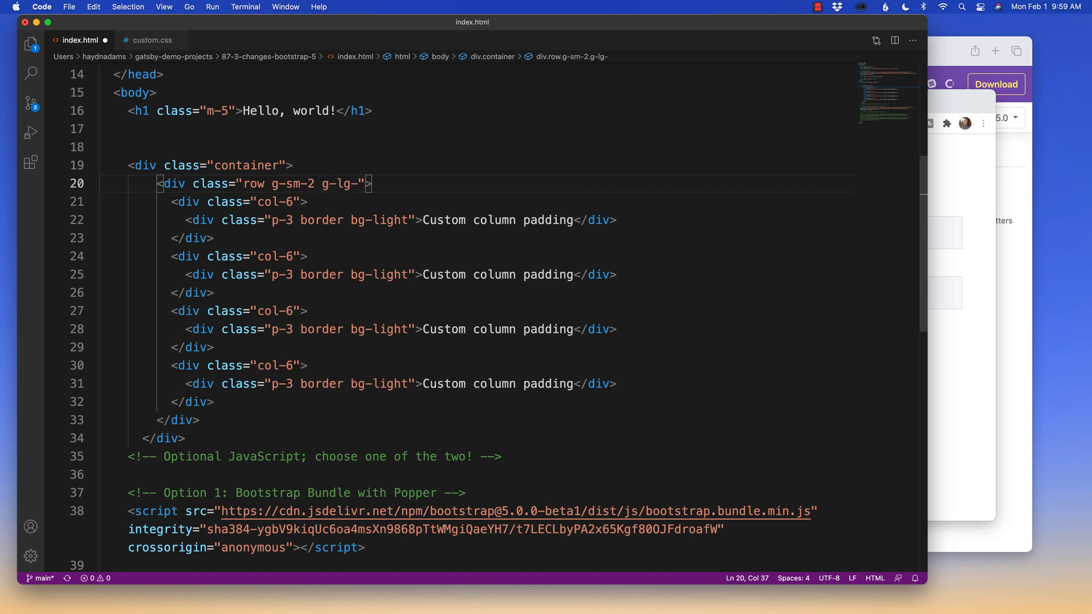
pyautogui.write('5')
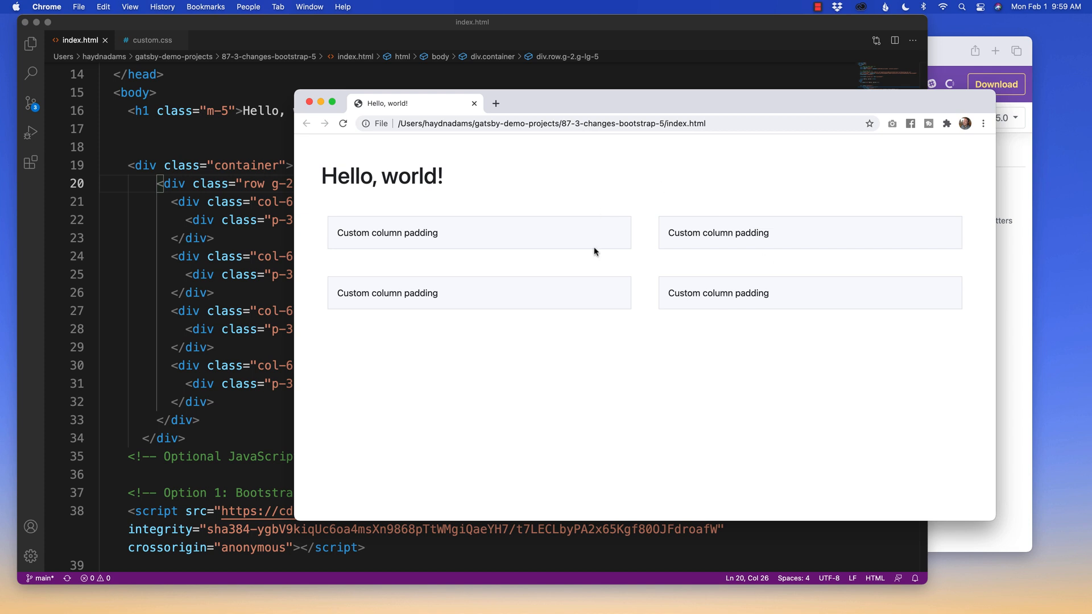
pyautogui.moveTo(750, 308)
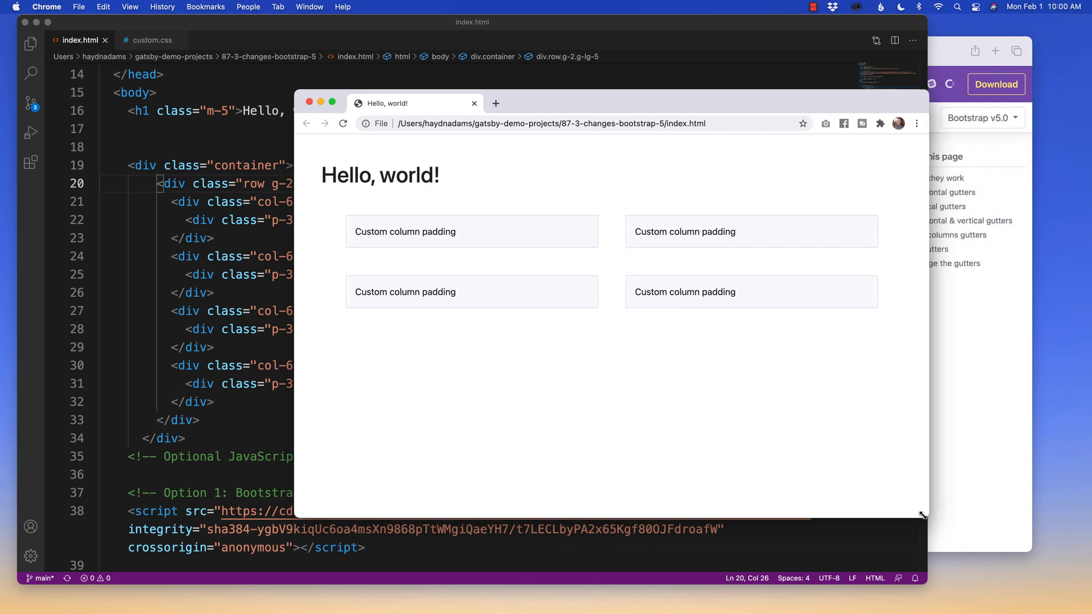
# Narrow the Chrome window in two drags and scroll to inspect the shrinking gutters
pyautogui.moveTo(922, 515); pyautogui.dragTo(828, 518)
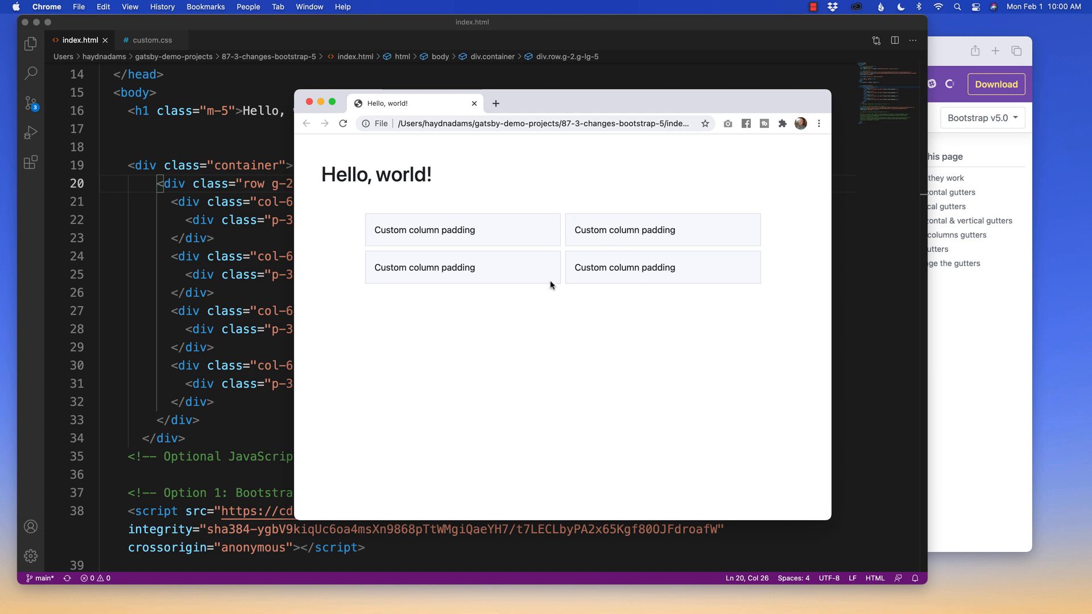
pyautogui.moveTo(511, 197)
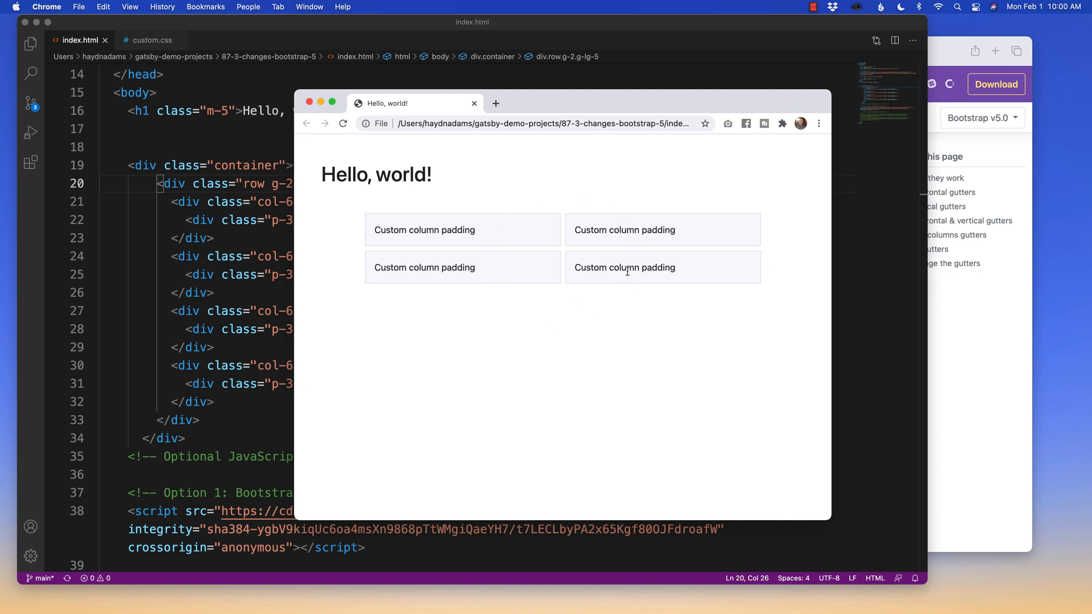
pyautogui.moveTo(354, 202)
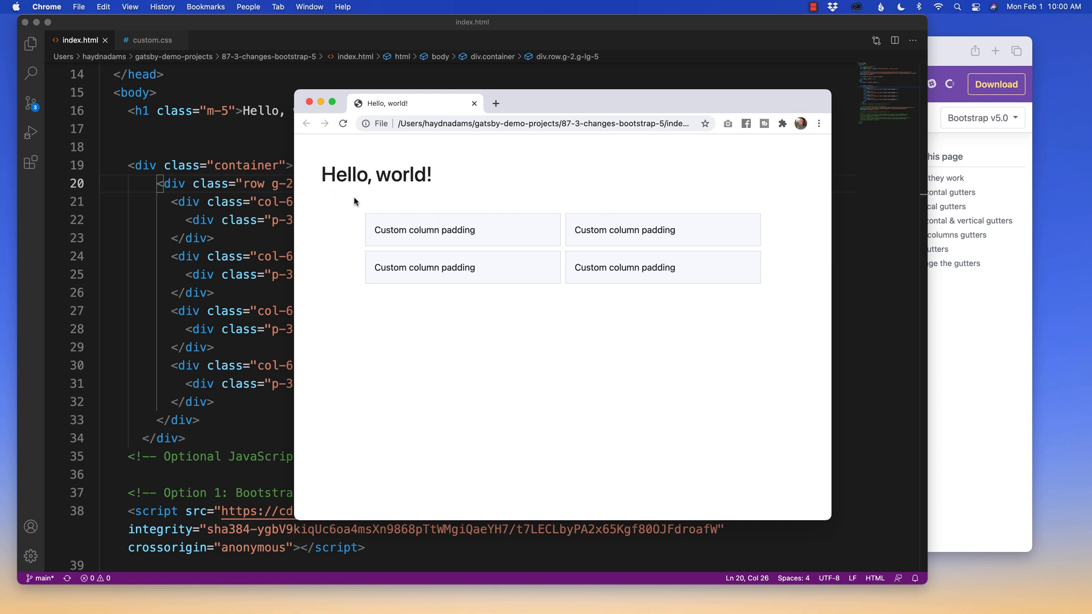
pyautogui.moveTo(831, 521); pyautogui.dragTo(783, 523)
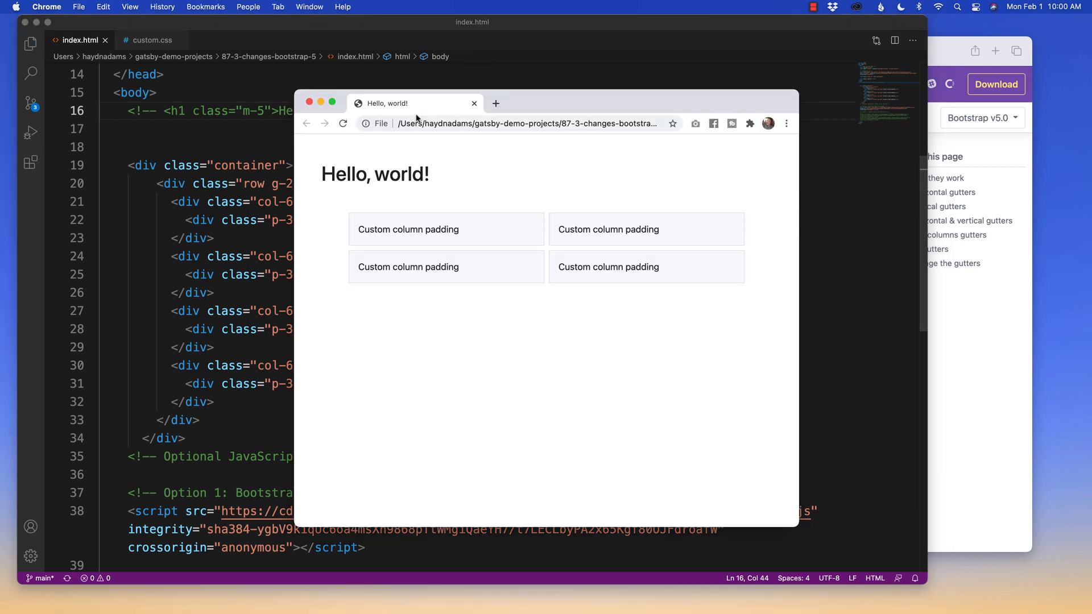
pyautogui.scroll(-3)
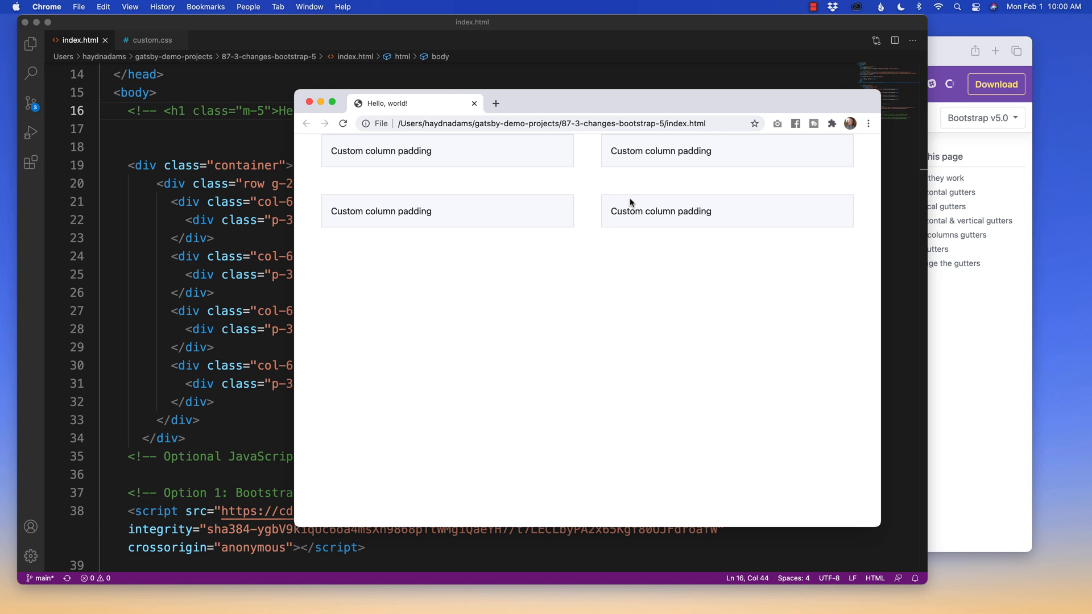
pyautogui.moveTo(880, 168)
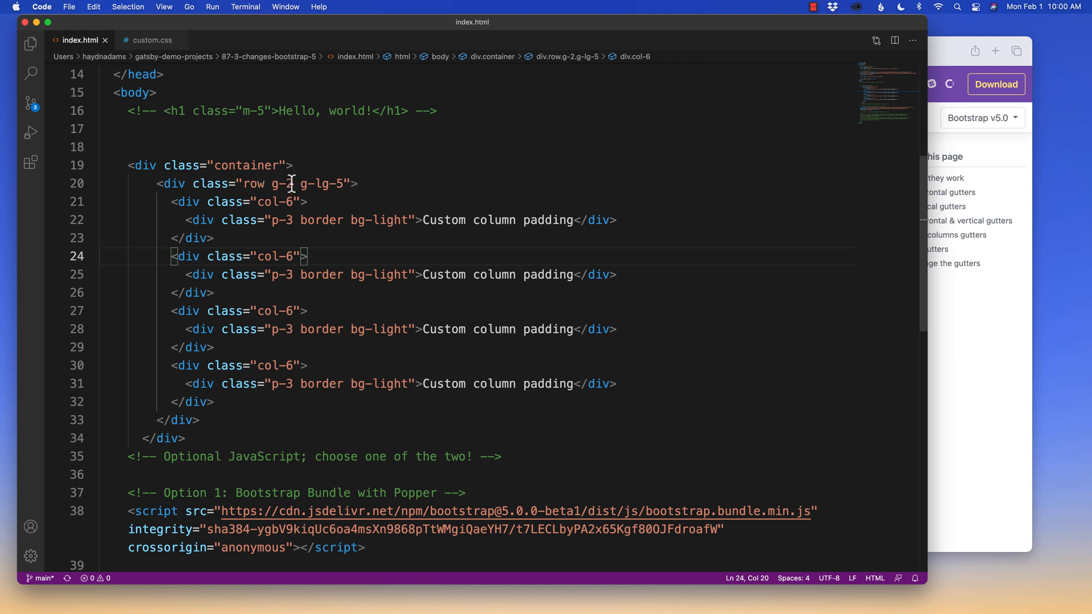
# Change the row's g-lg-5 class to g-xxl-5 and check the result in Chrome
pyautogui.doubleClick(281, 184)
pyautogui.write('xx')
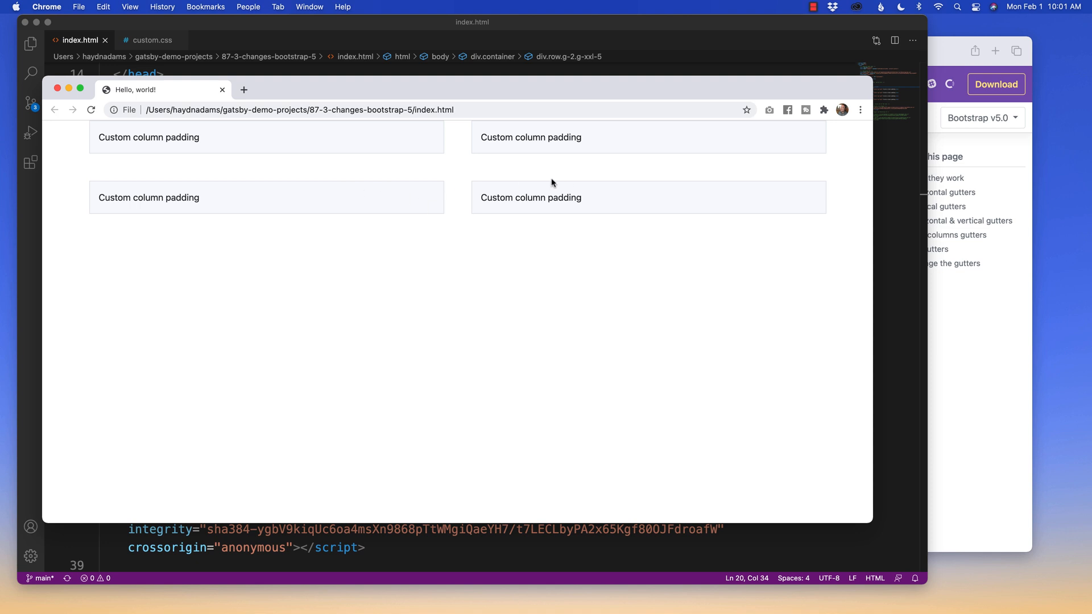
pyautogui.click(463, 209)
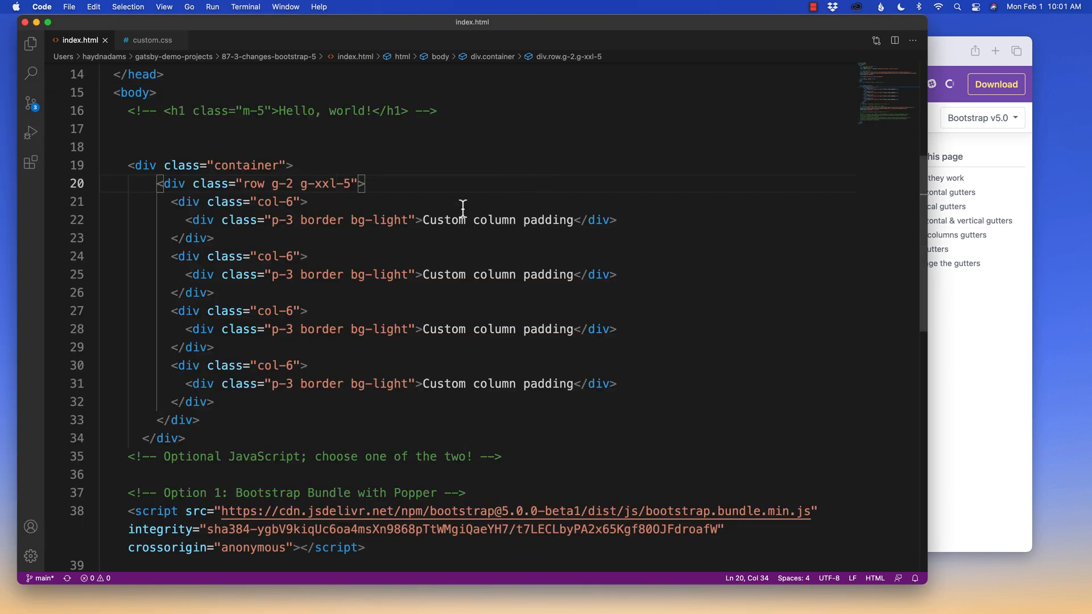